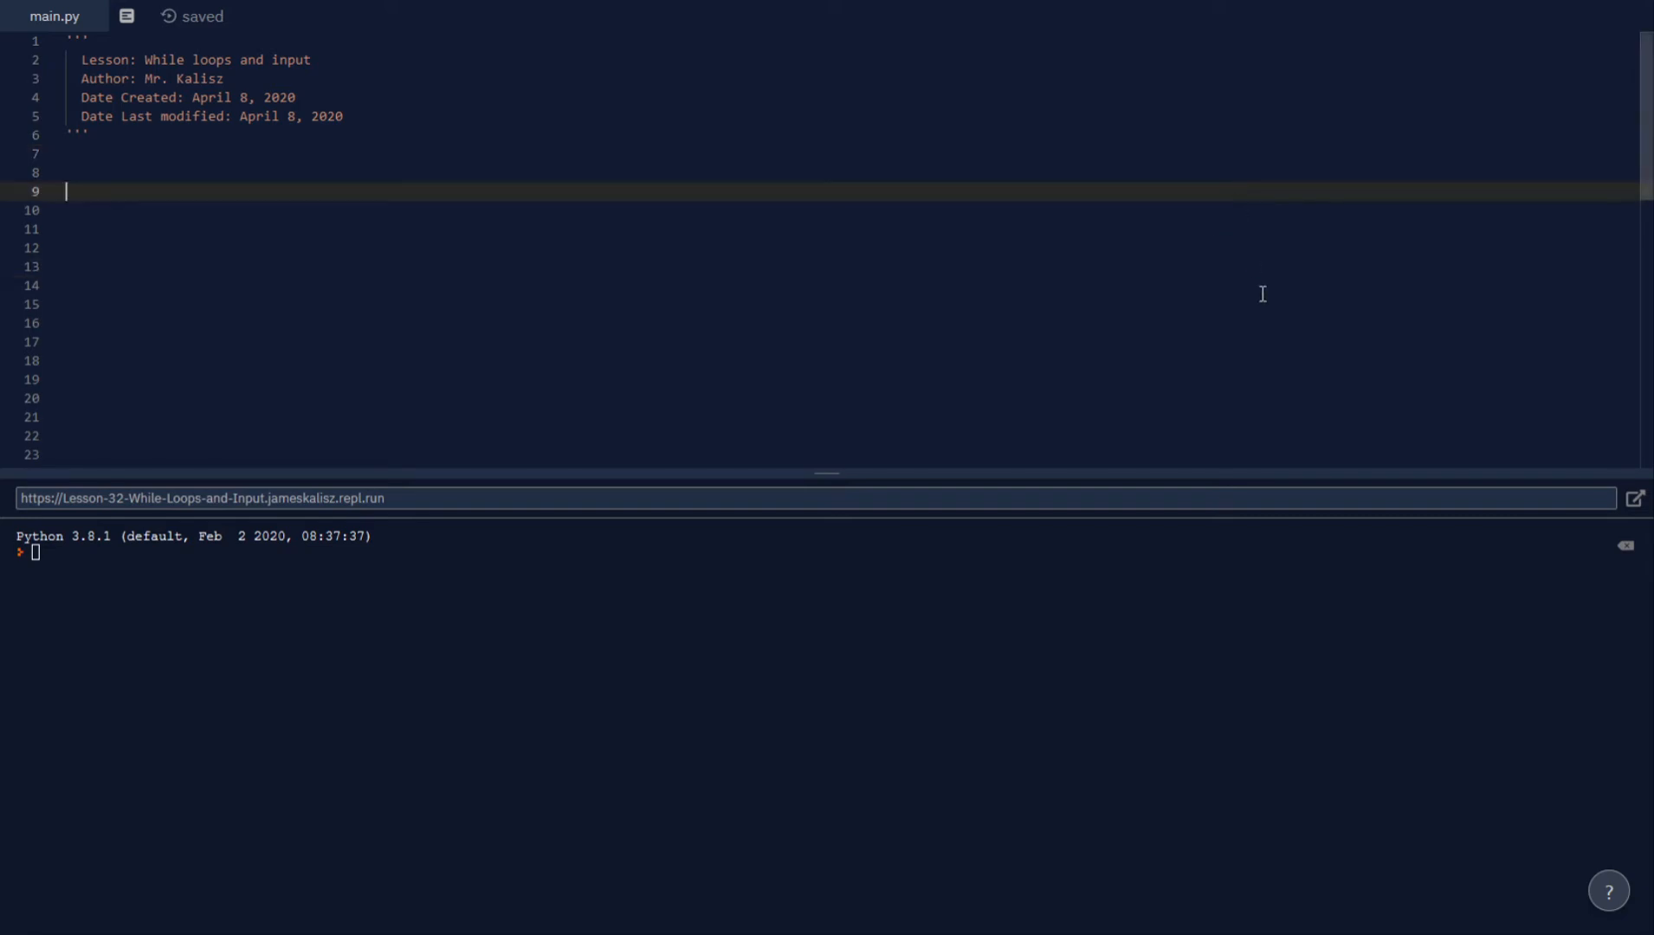
mouse_move(1273, 298)
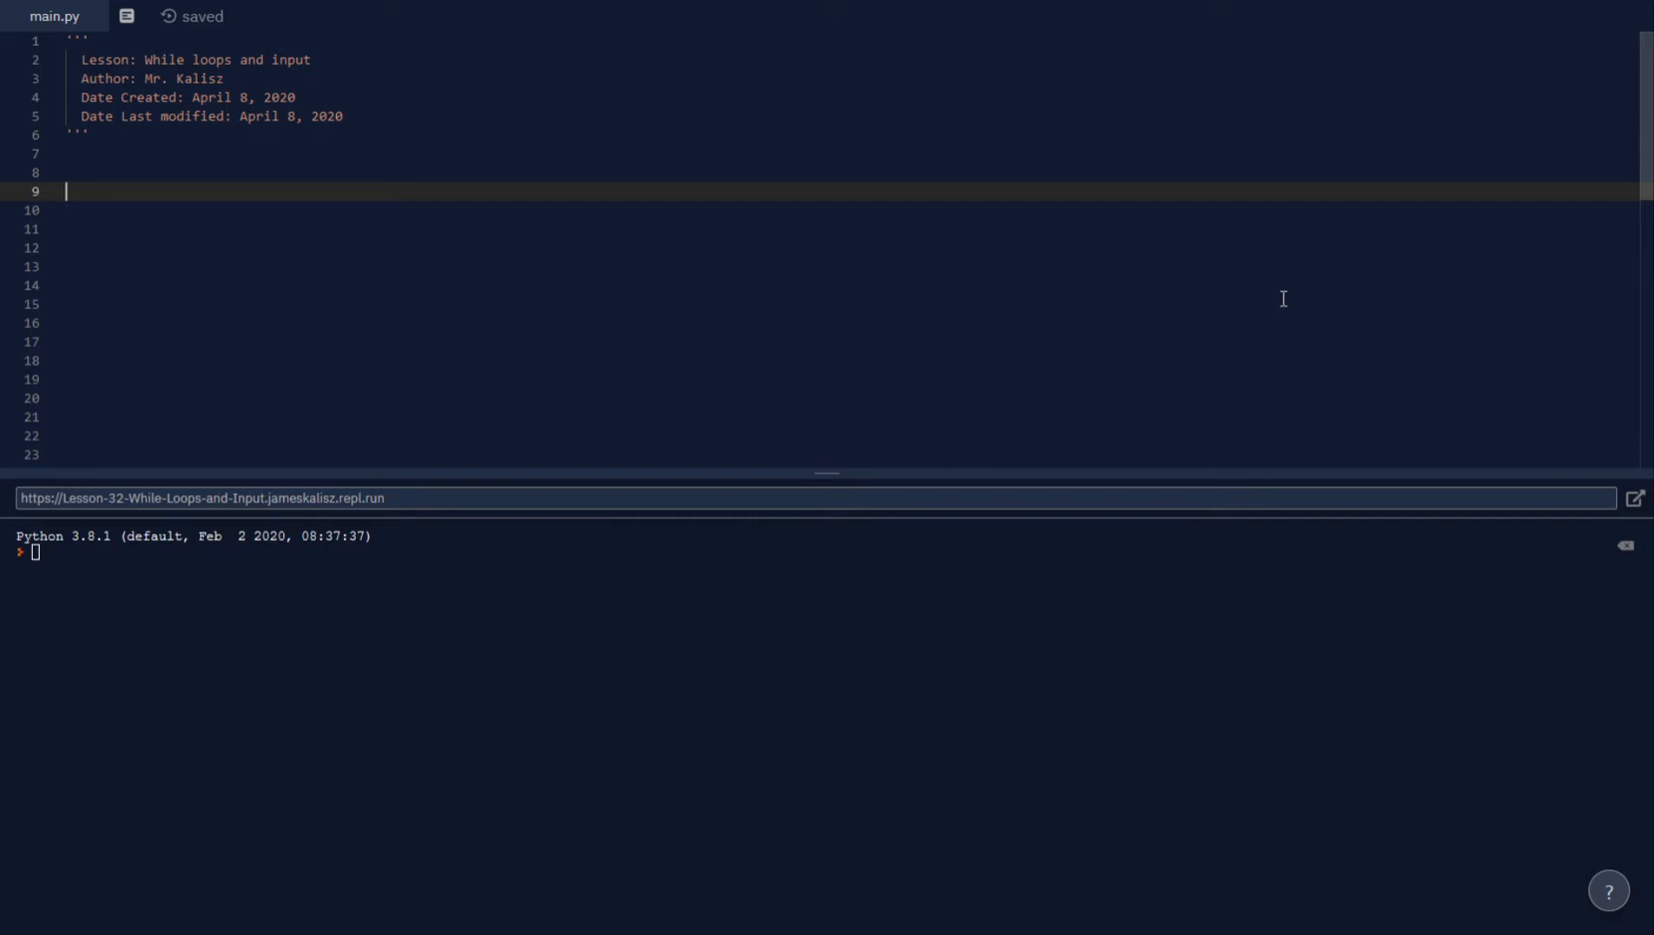
mouse_move(1304, 303)
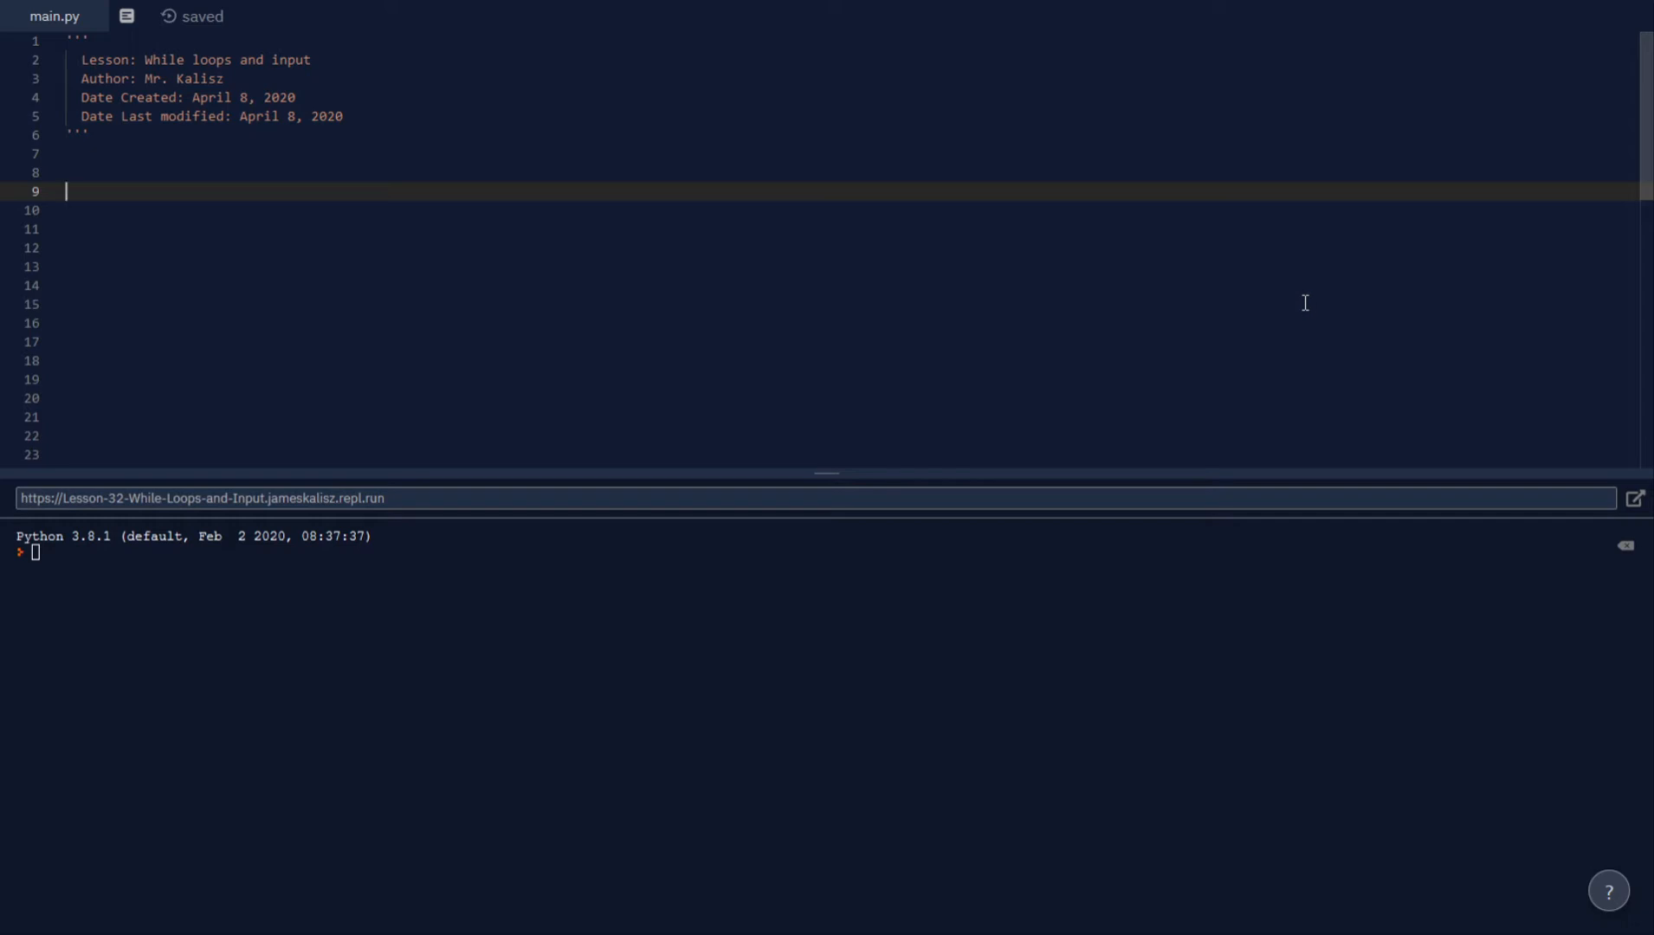
Step: Write the while-loop review comments: heading, syntax-like-if note, and 'continues until condition is false'
type("# While loop review")
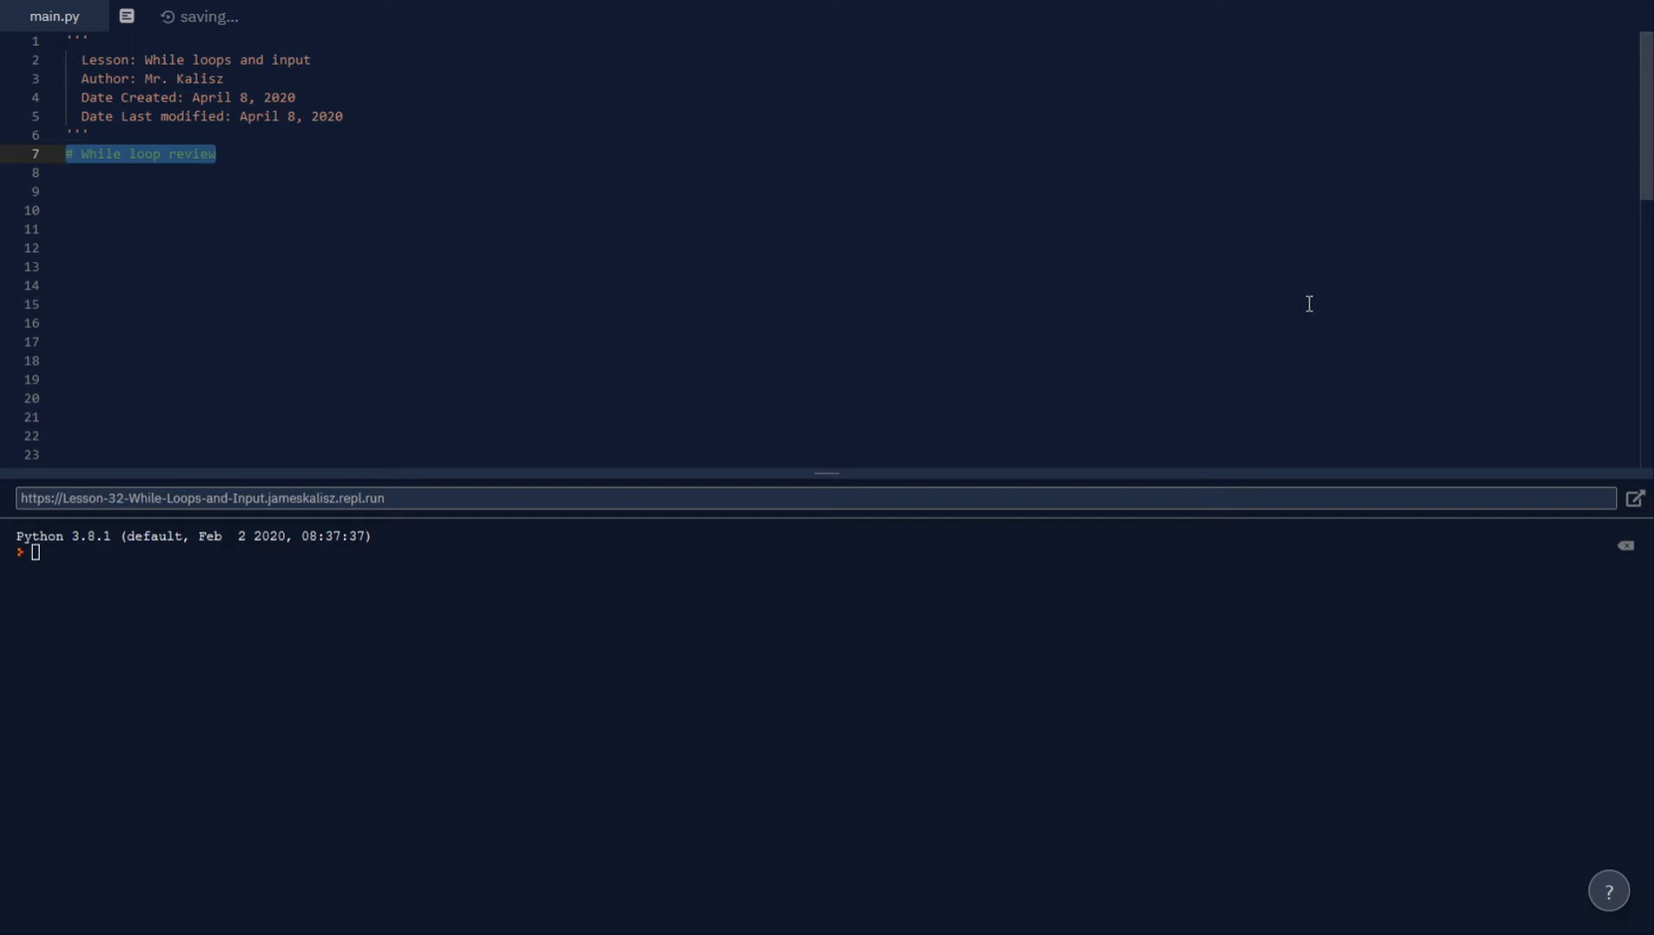
type("# While loop syntax is similar to if statement syntax")
left_click(440, 265)
type("while (num < 10):")
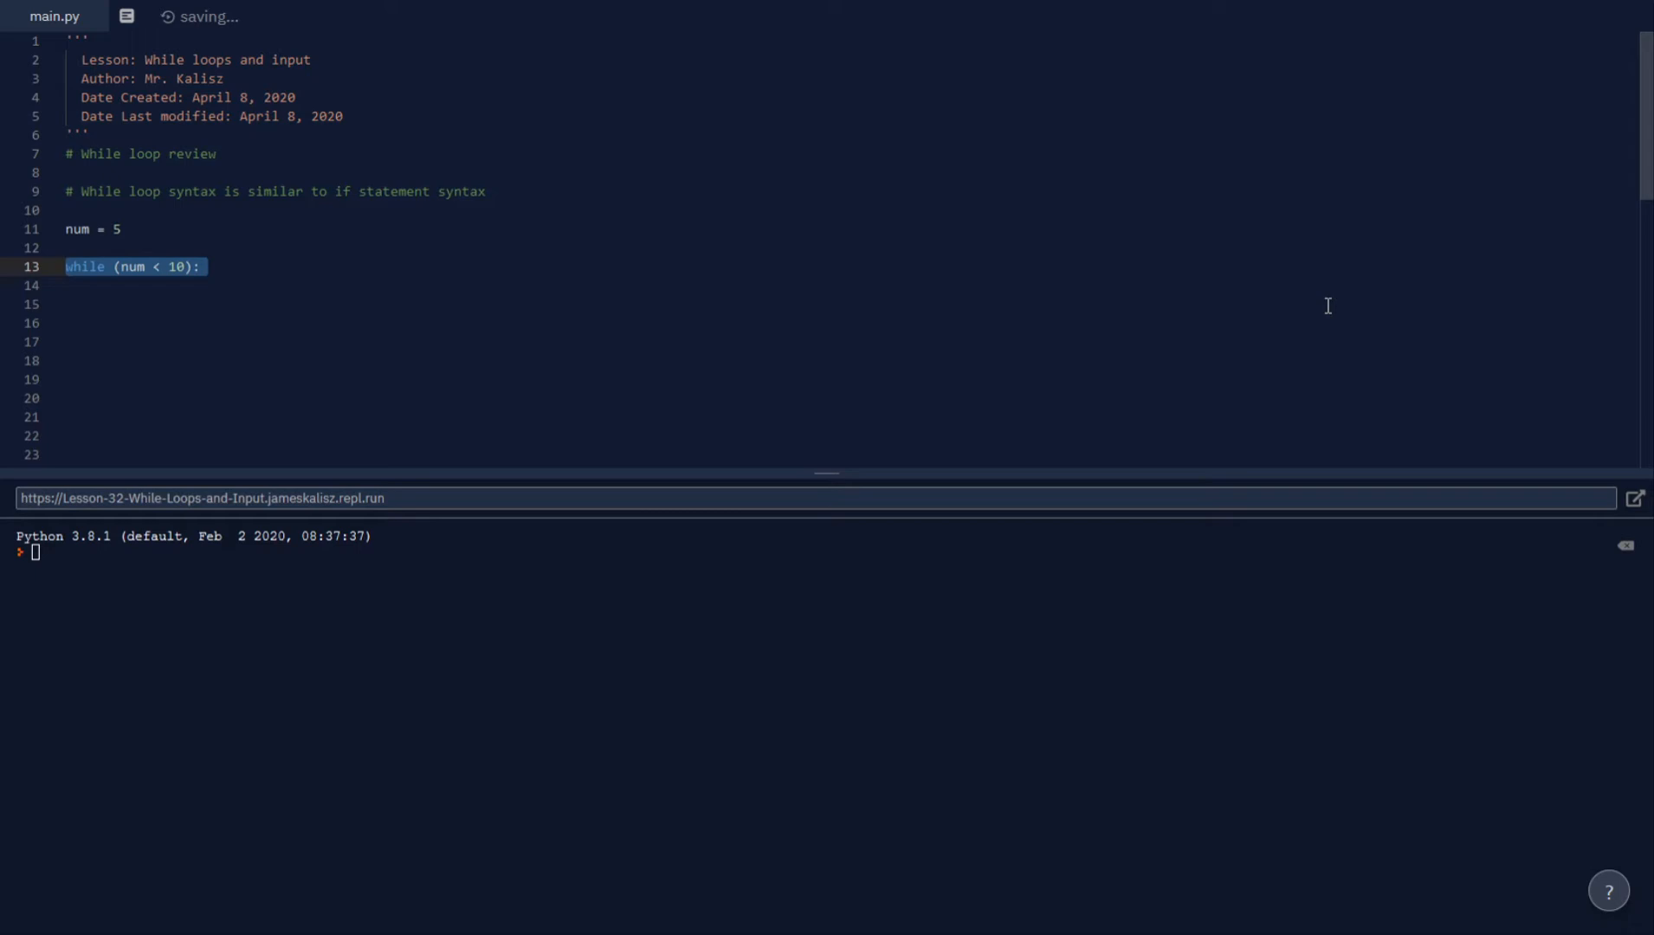
mouse_move(1336, 308)
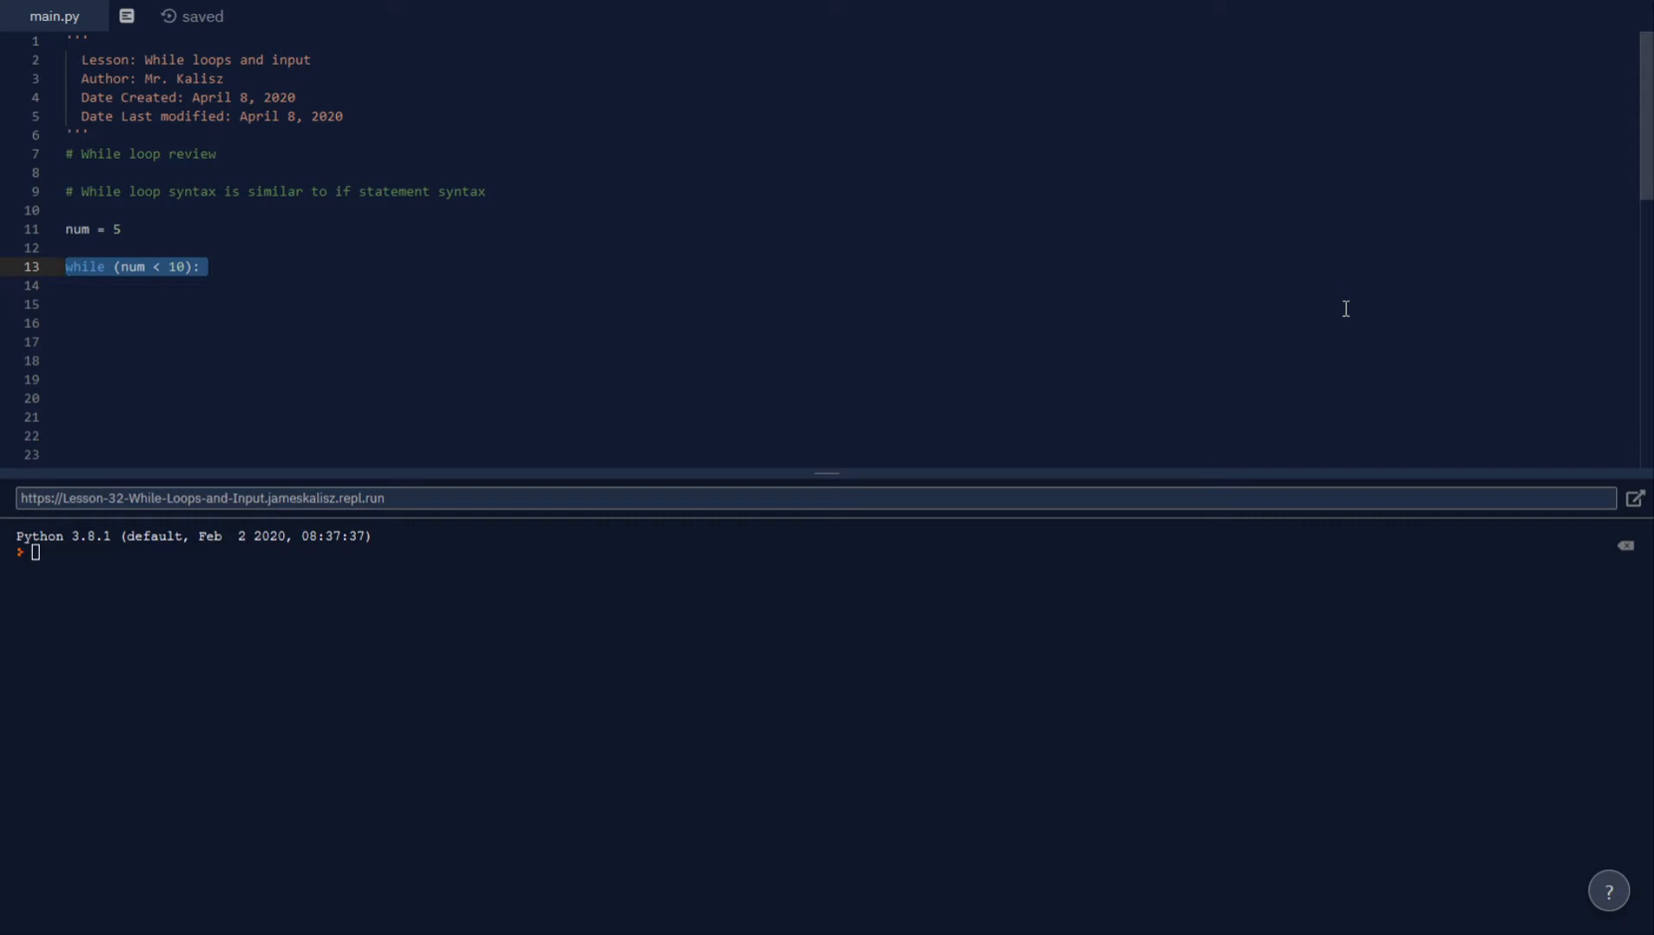
type("#continues until condition is false")
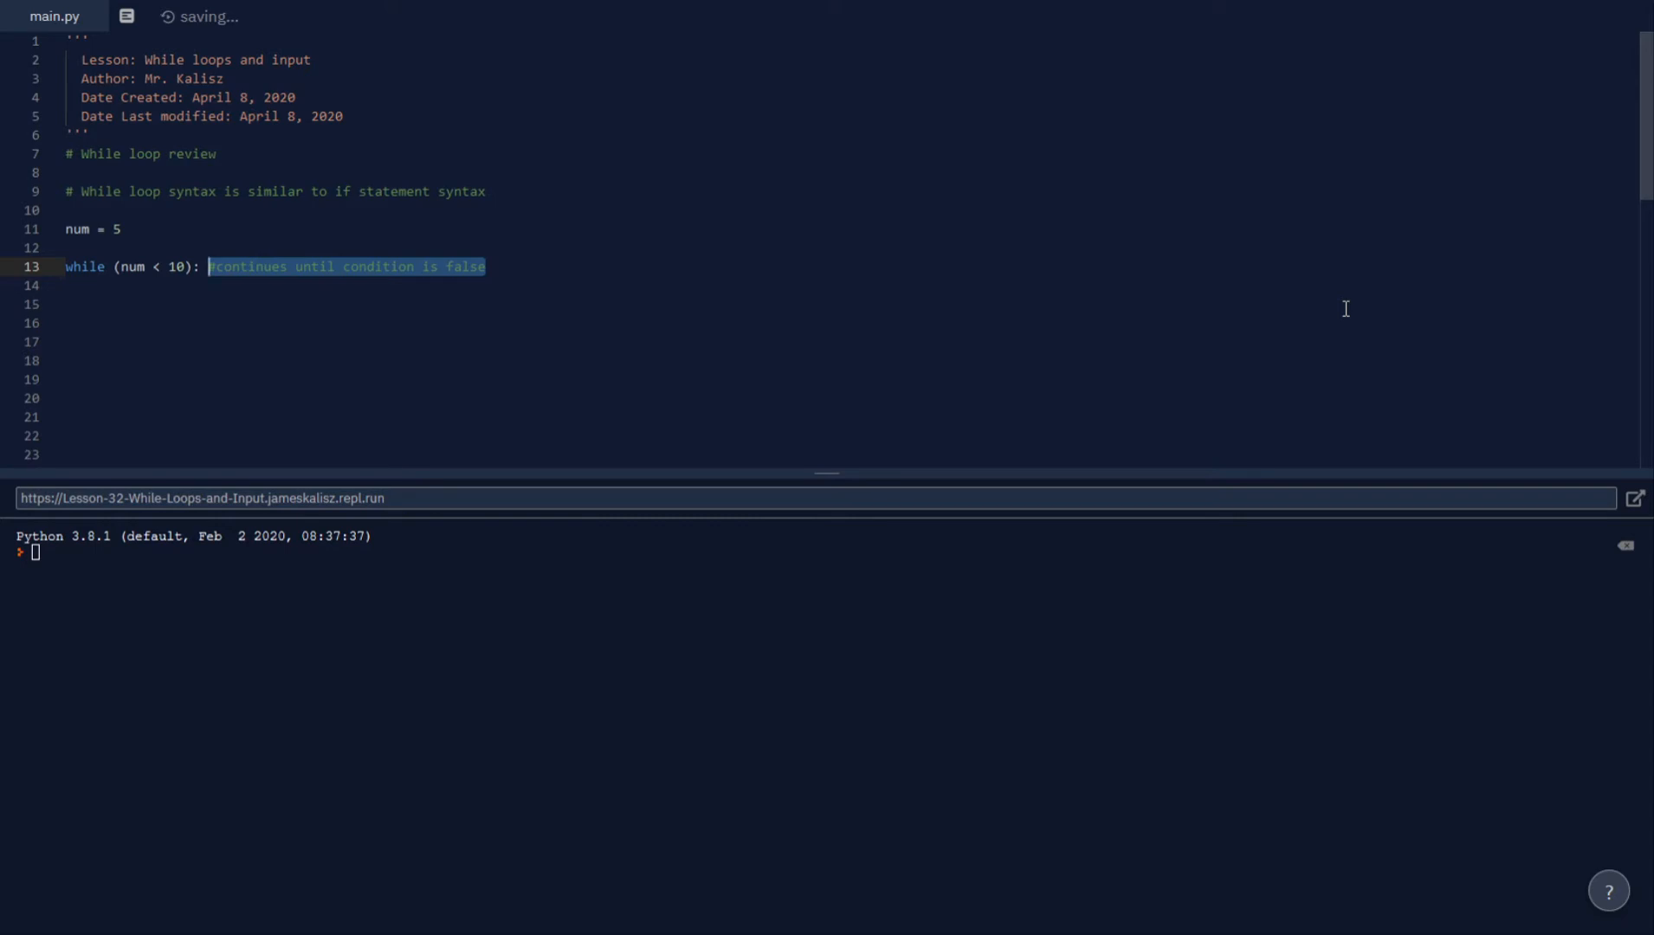
mouse_move(1356, 310)
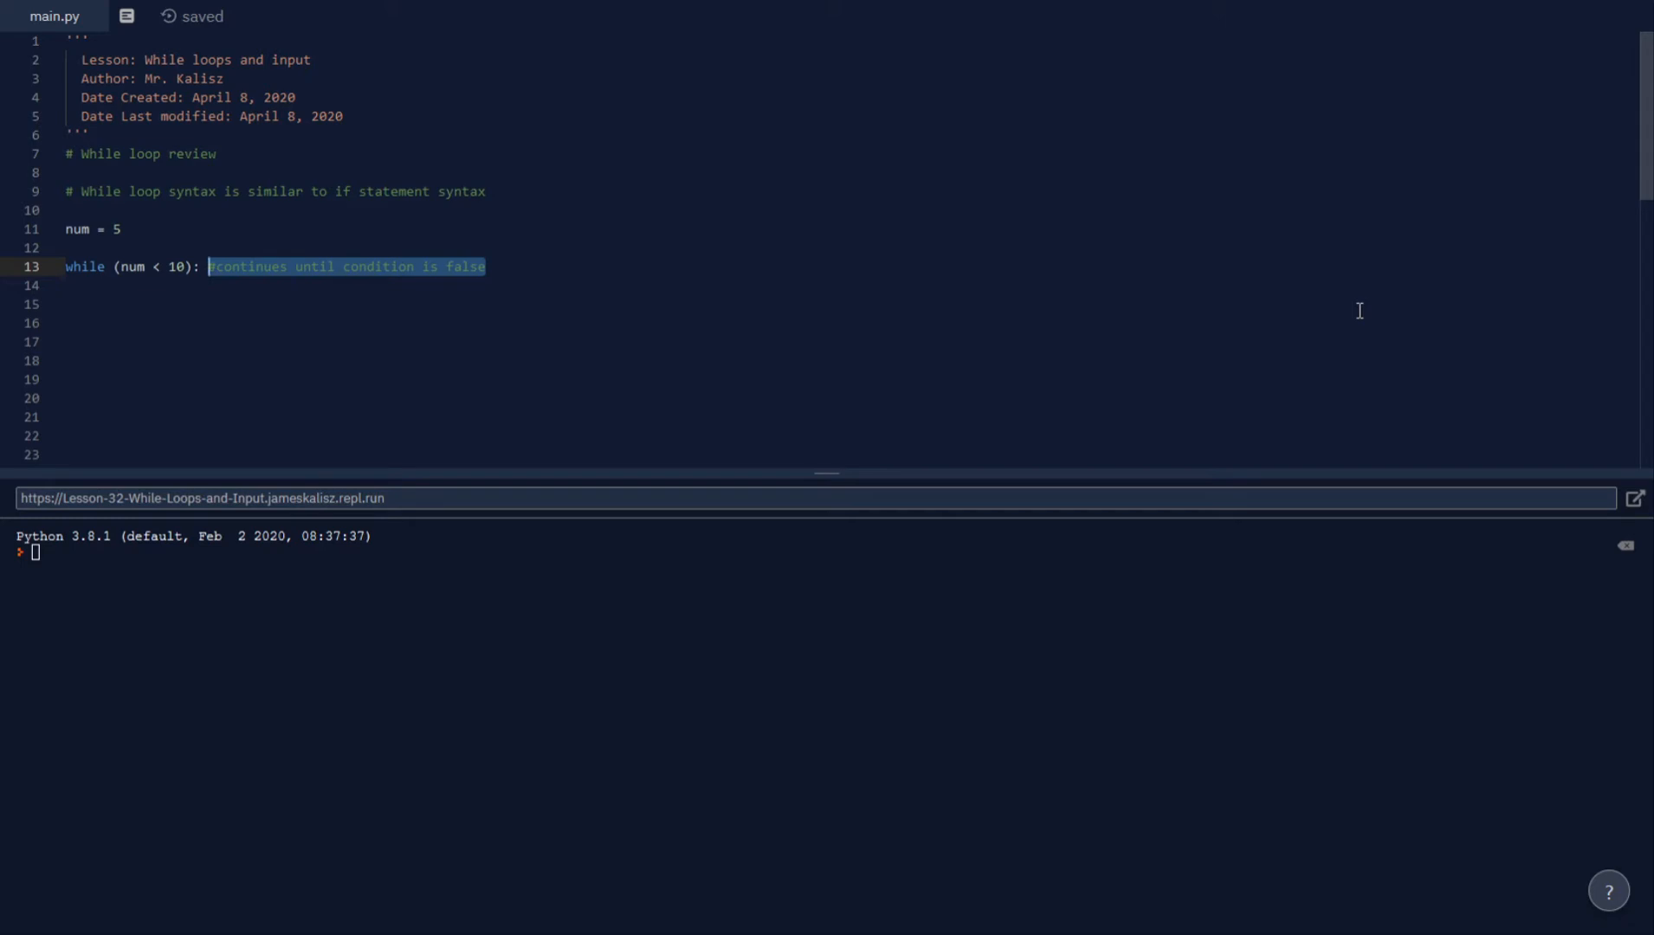
Step: Write num = num + 1 with an anti-infinite-loop comment, then a heading comment on strings and user input
type("num = num + 1")
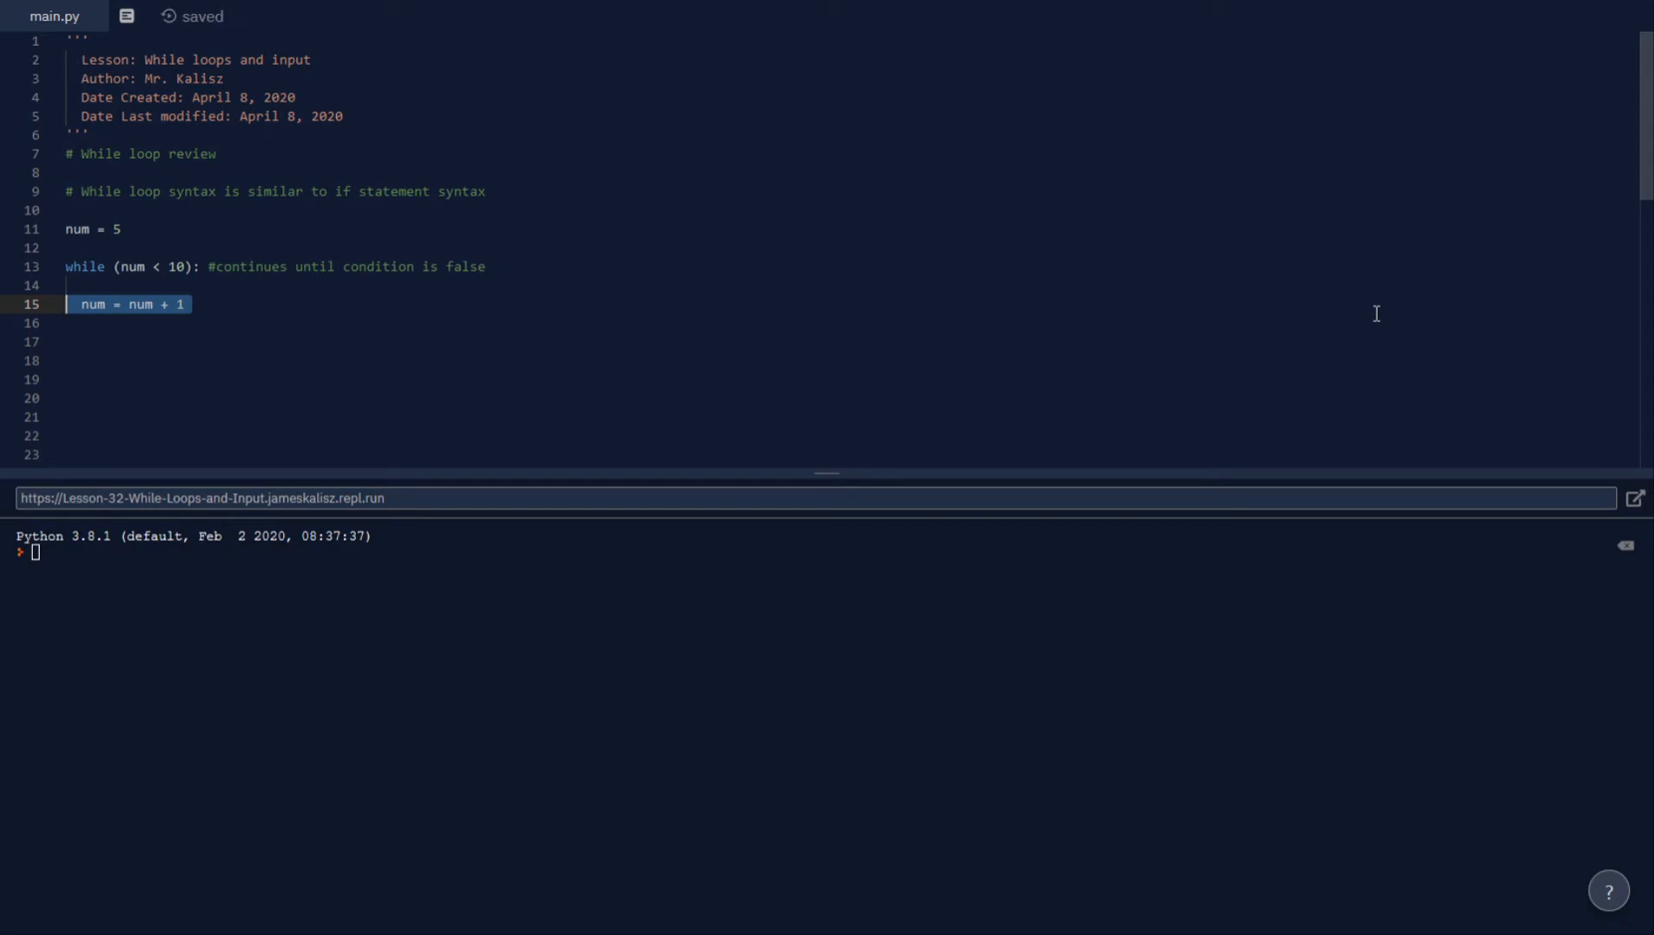
key("Delete")
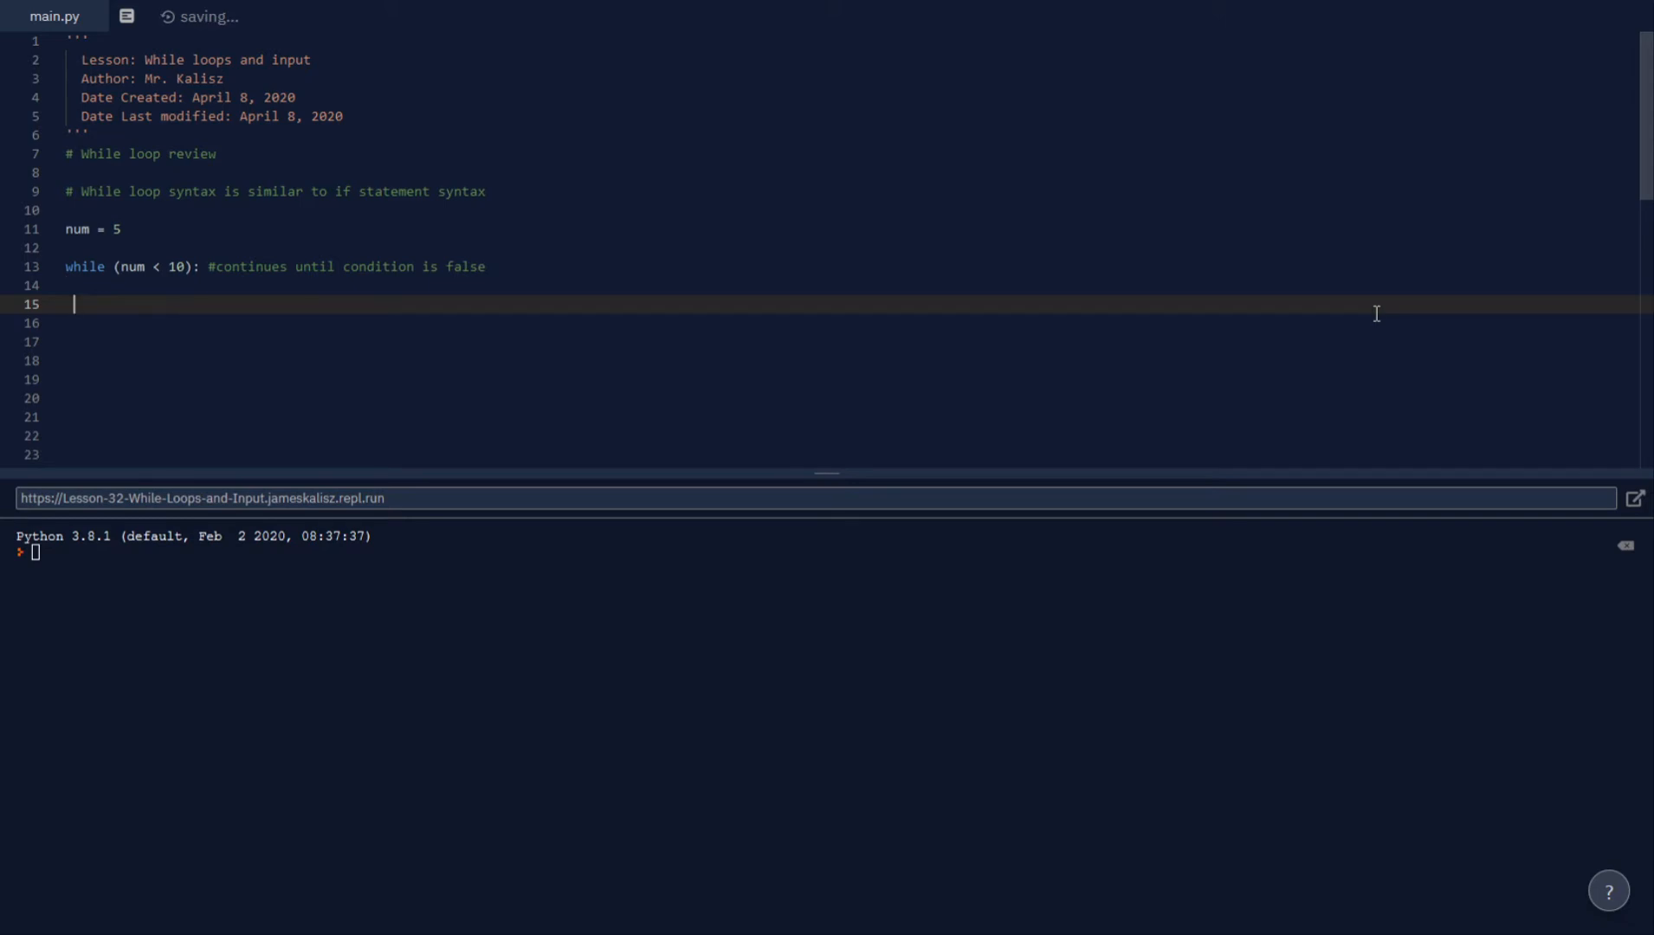
type("num = num + 1 # Required to make sure it doesn't go infinite")
left_click(858, 322)
type("print (num")
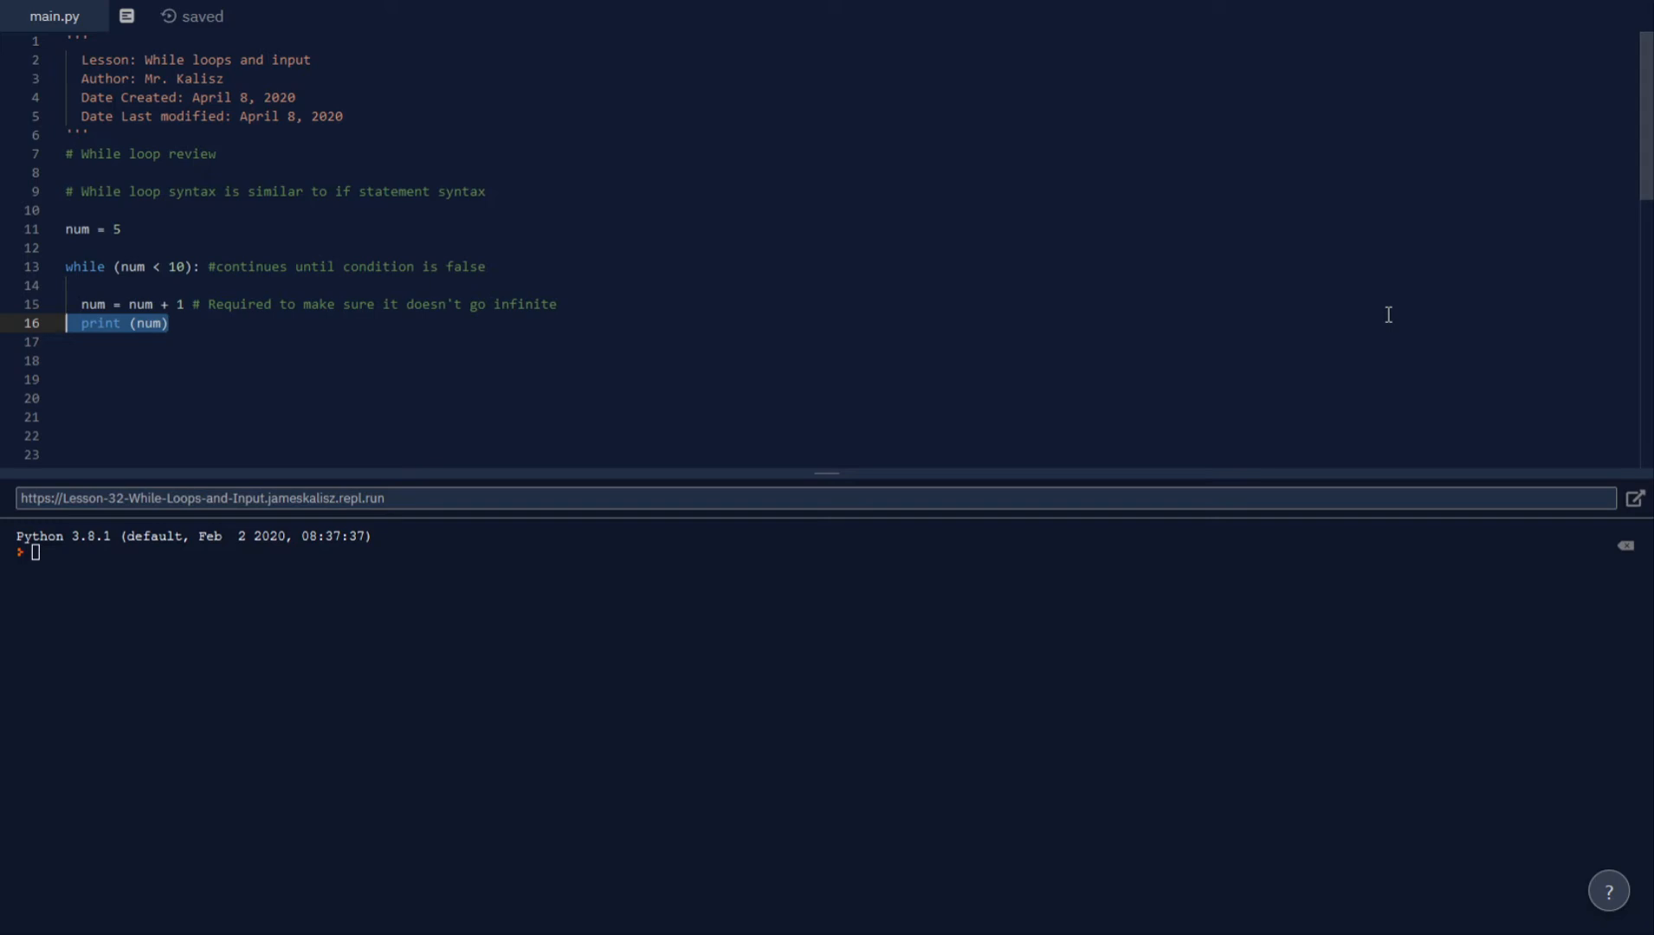
type("# Using while loops without numbers - strings and user input")
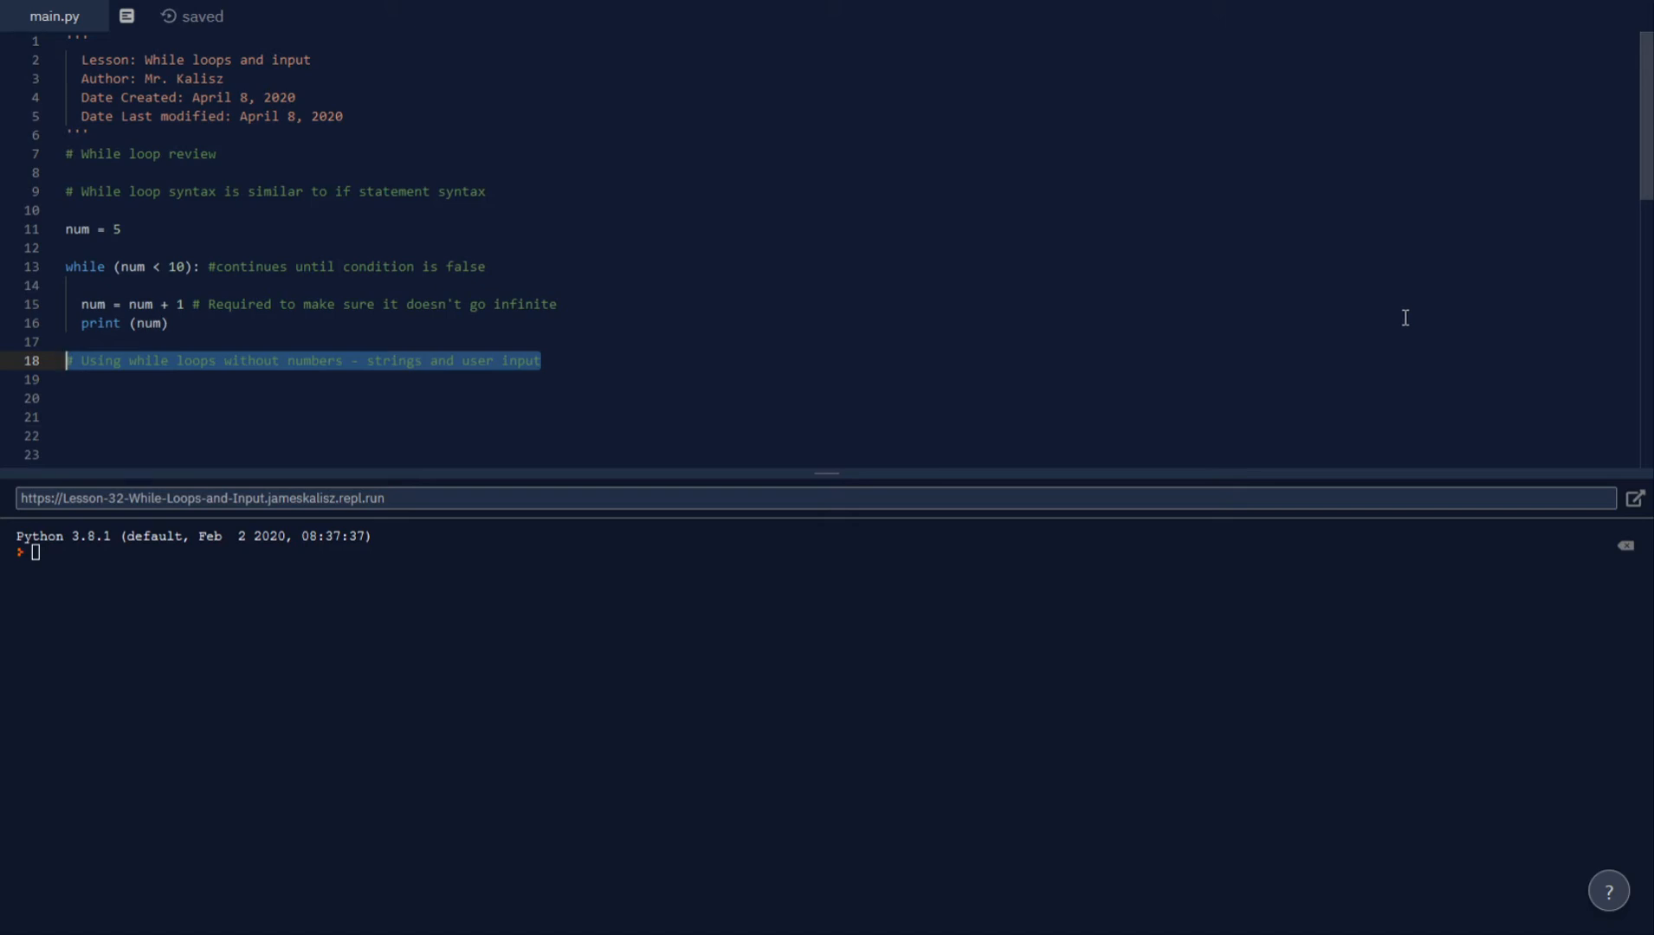
Step: Write name = input("Insert a name at least 5 letters: ") and while (len(name) < 5):
type("name = input (\"Insert a name at least 5 letters: \")")
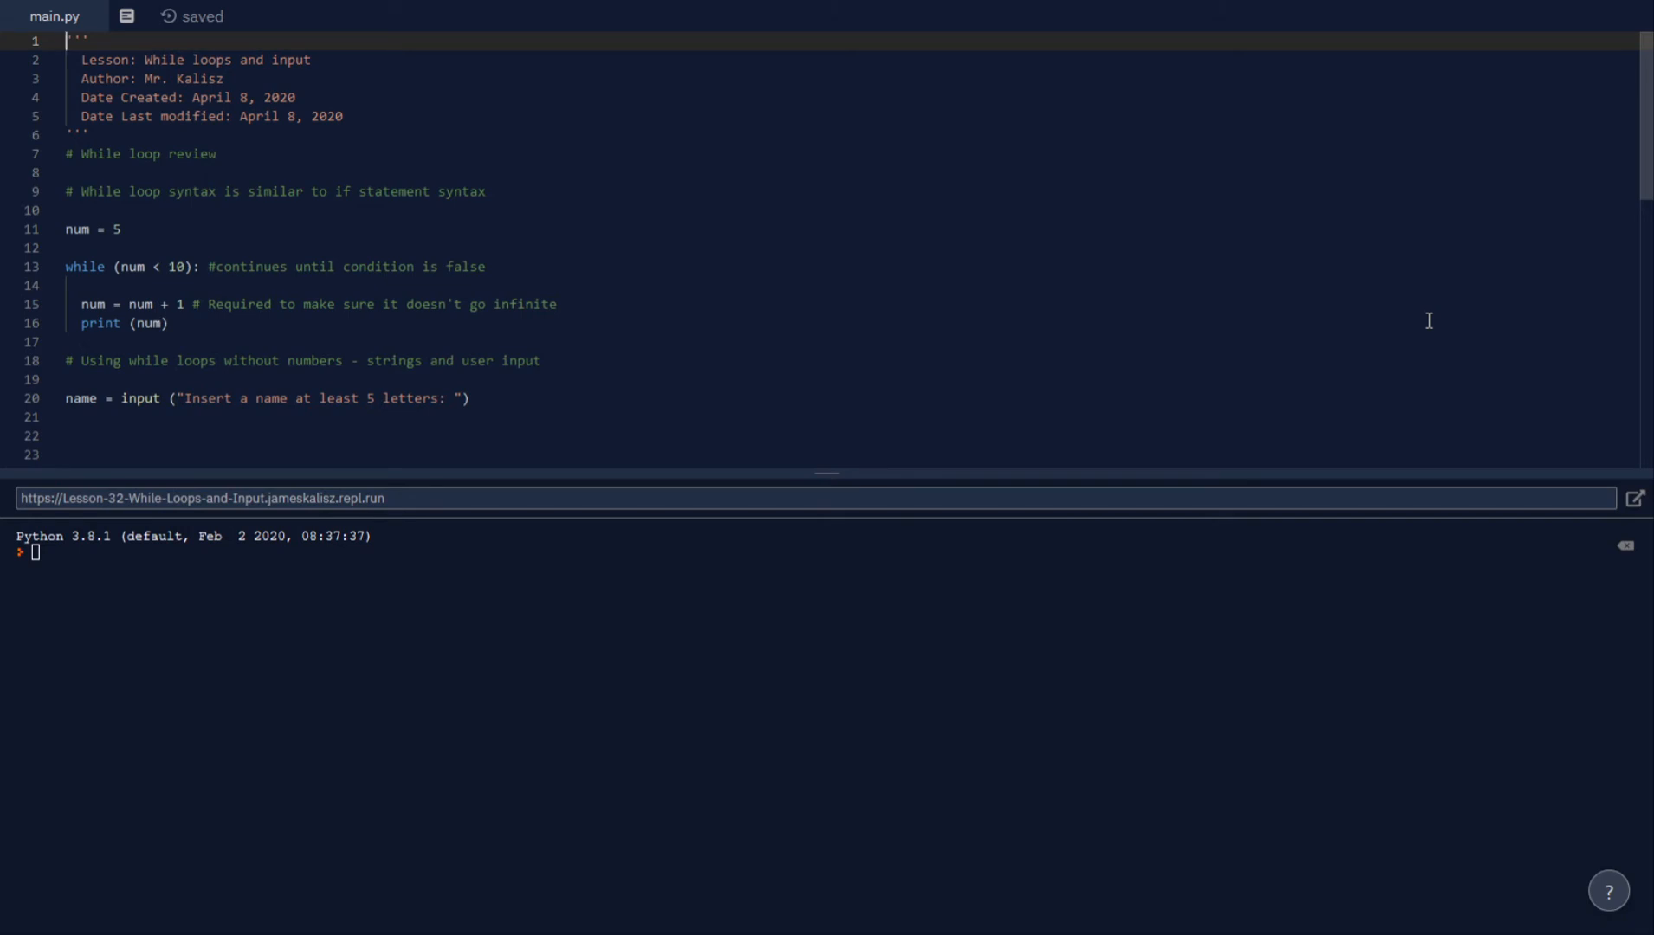
mouse_move(942, 399)
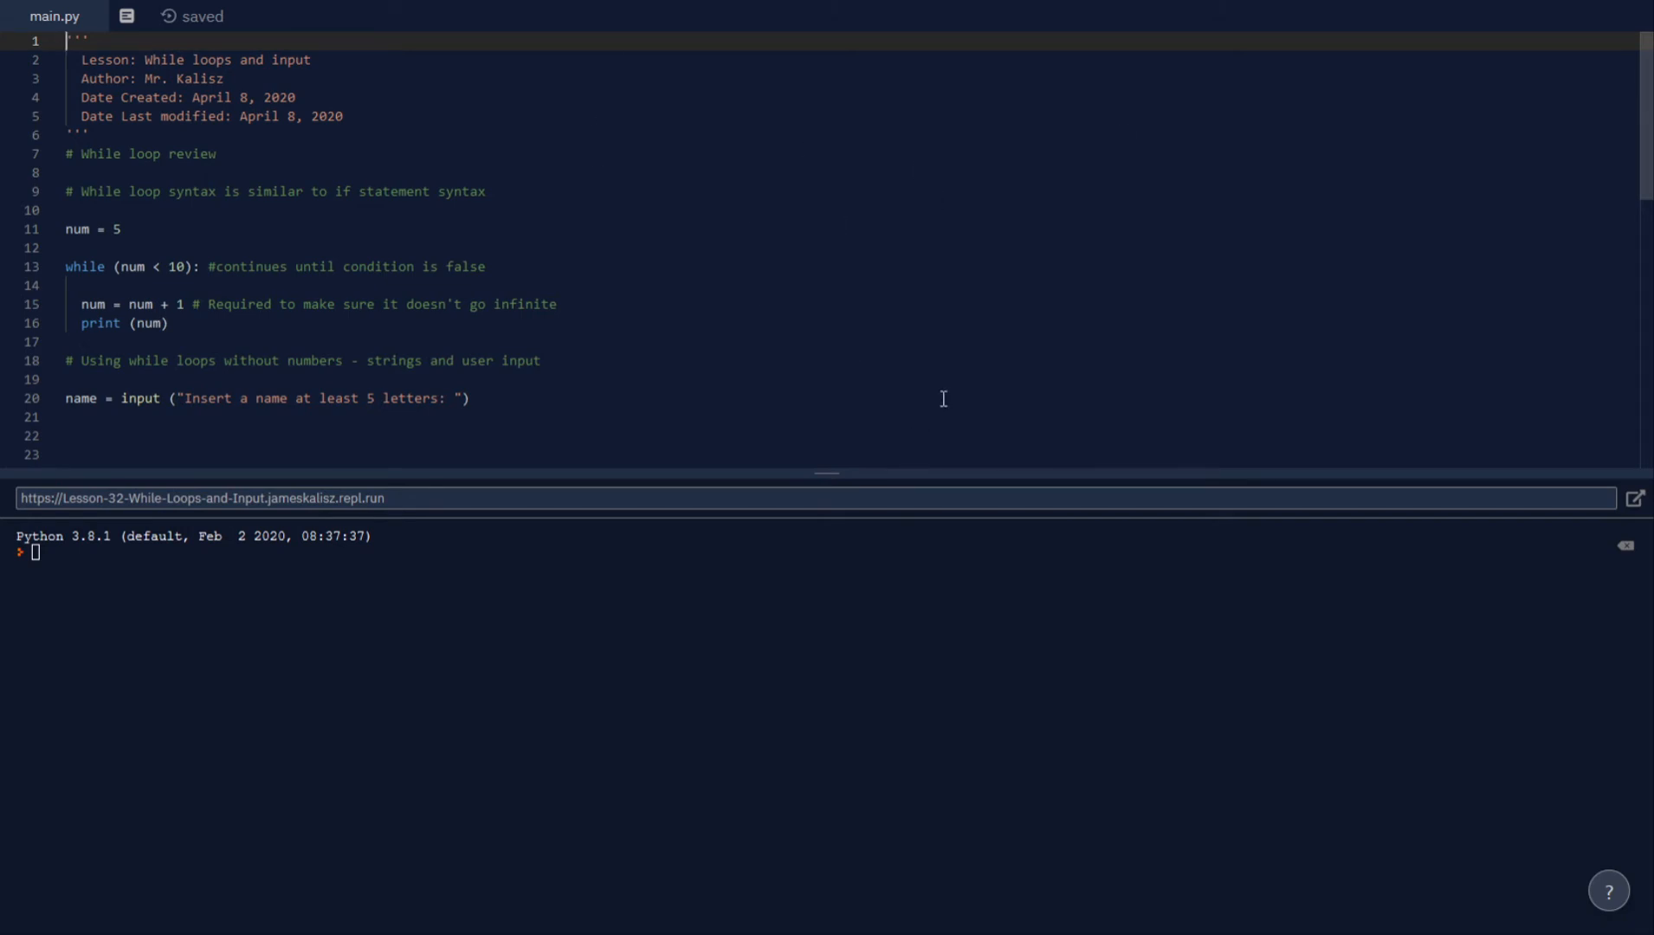
type("while (len(name) < 5):")
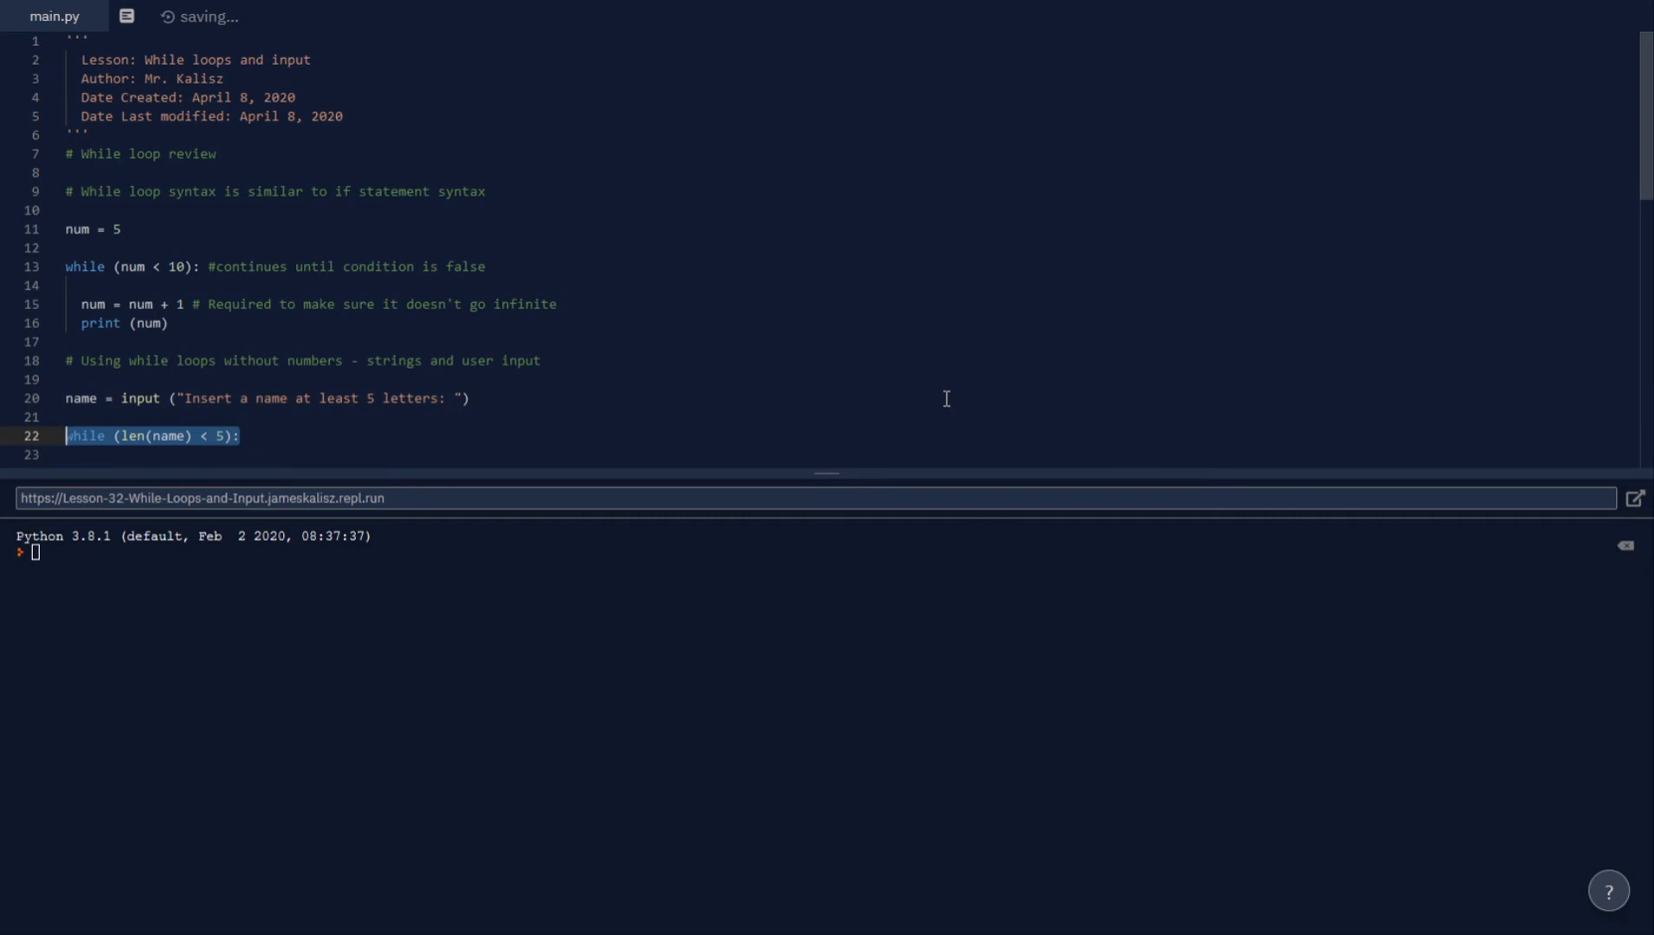
Step: Comment that the loop body runs when the user does NOT put in 5 letters (Invalid Input)
type("# Anything in the body is when the user DOES NOT put in 5 letters (Invalid Input)")
type("name = input (\"Insert a name at least 5 letters: \")")
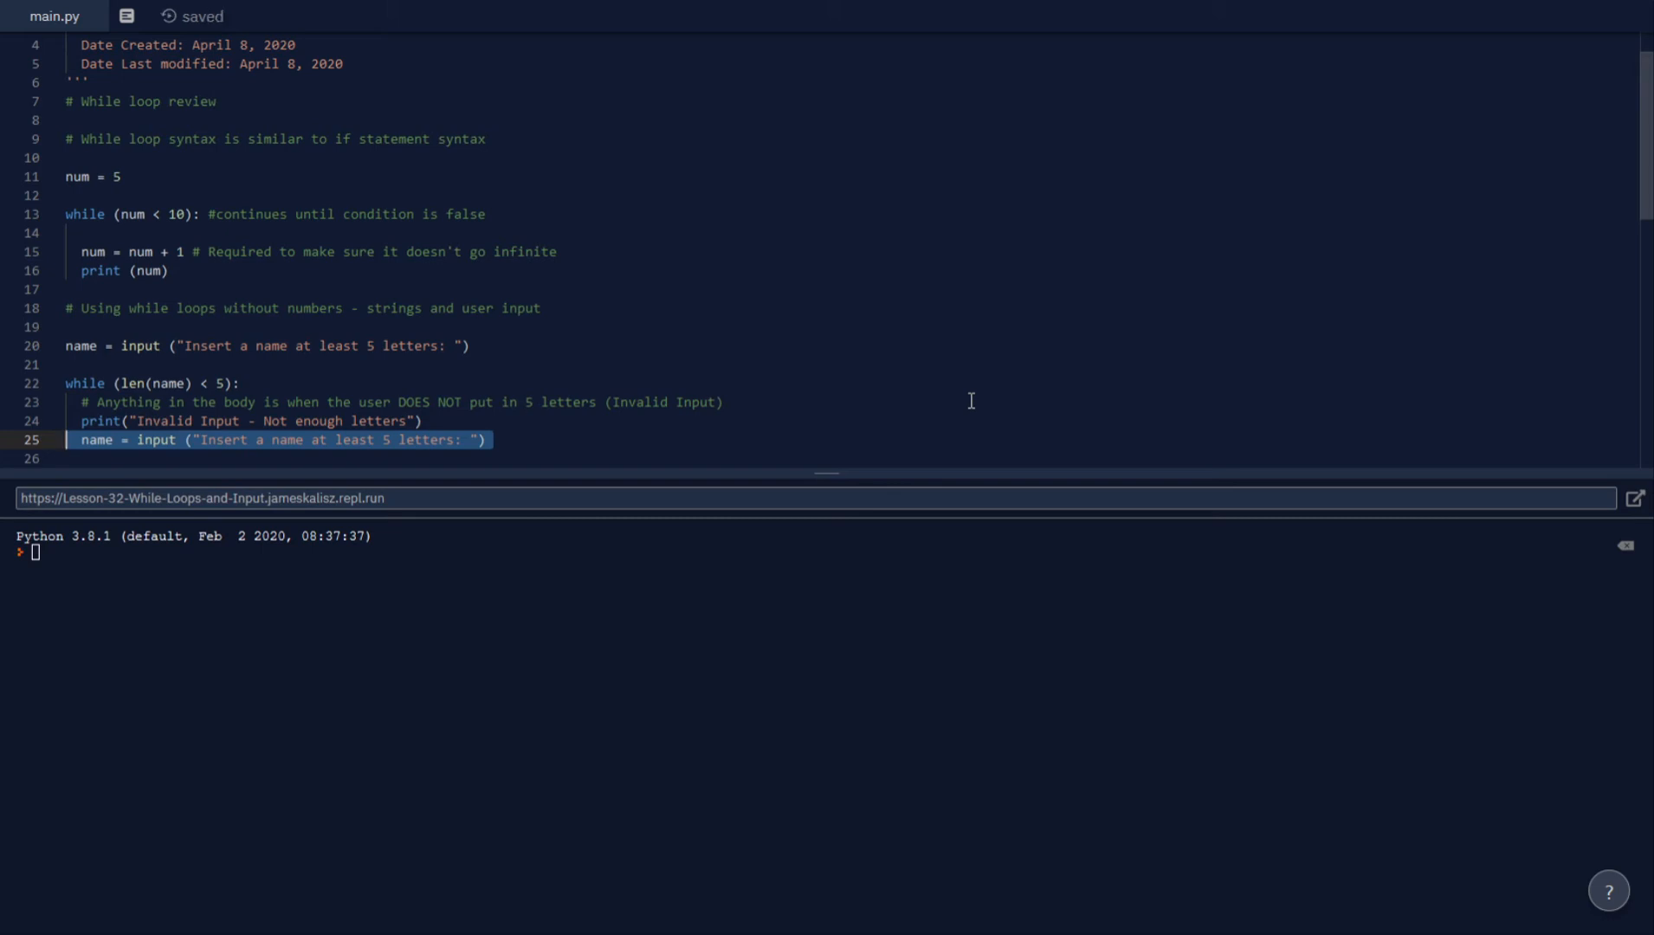
mouse_move(500, 439)
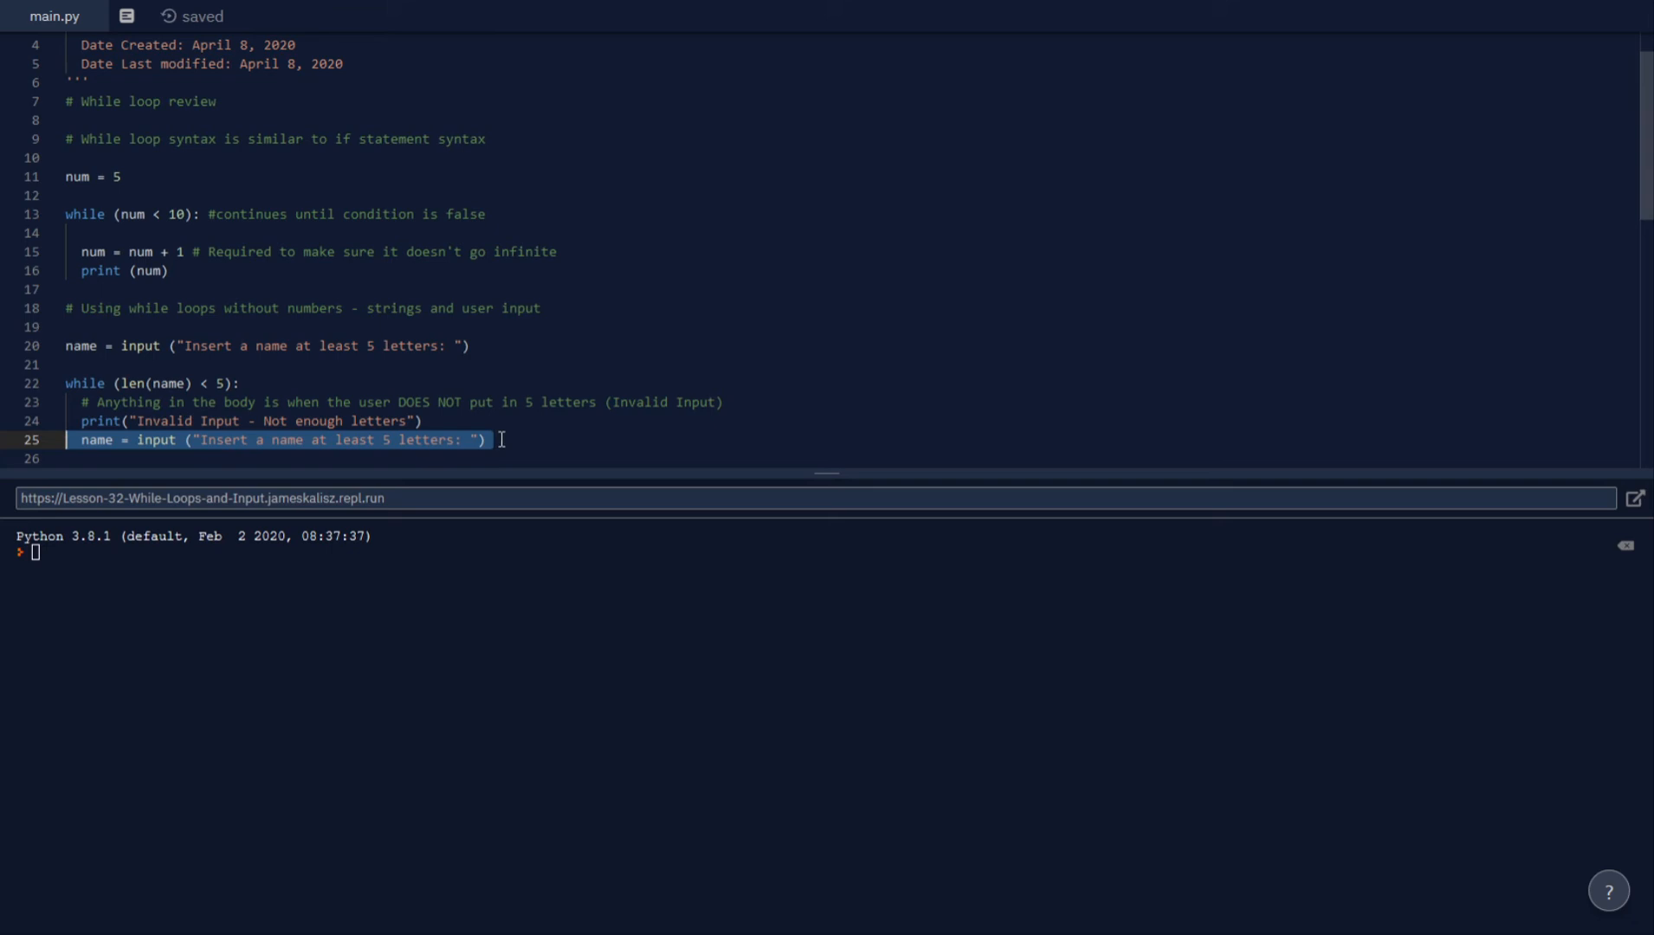
mouse_move(234, 360)
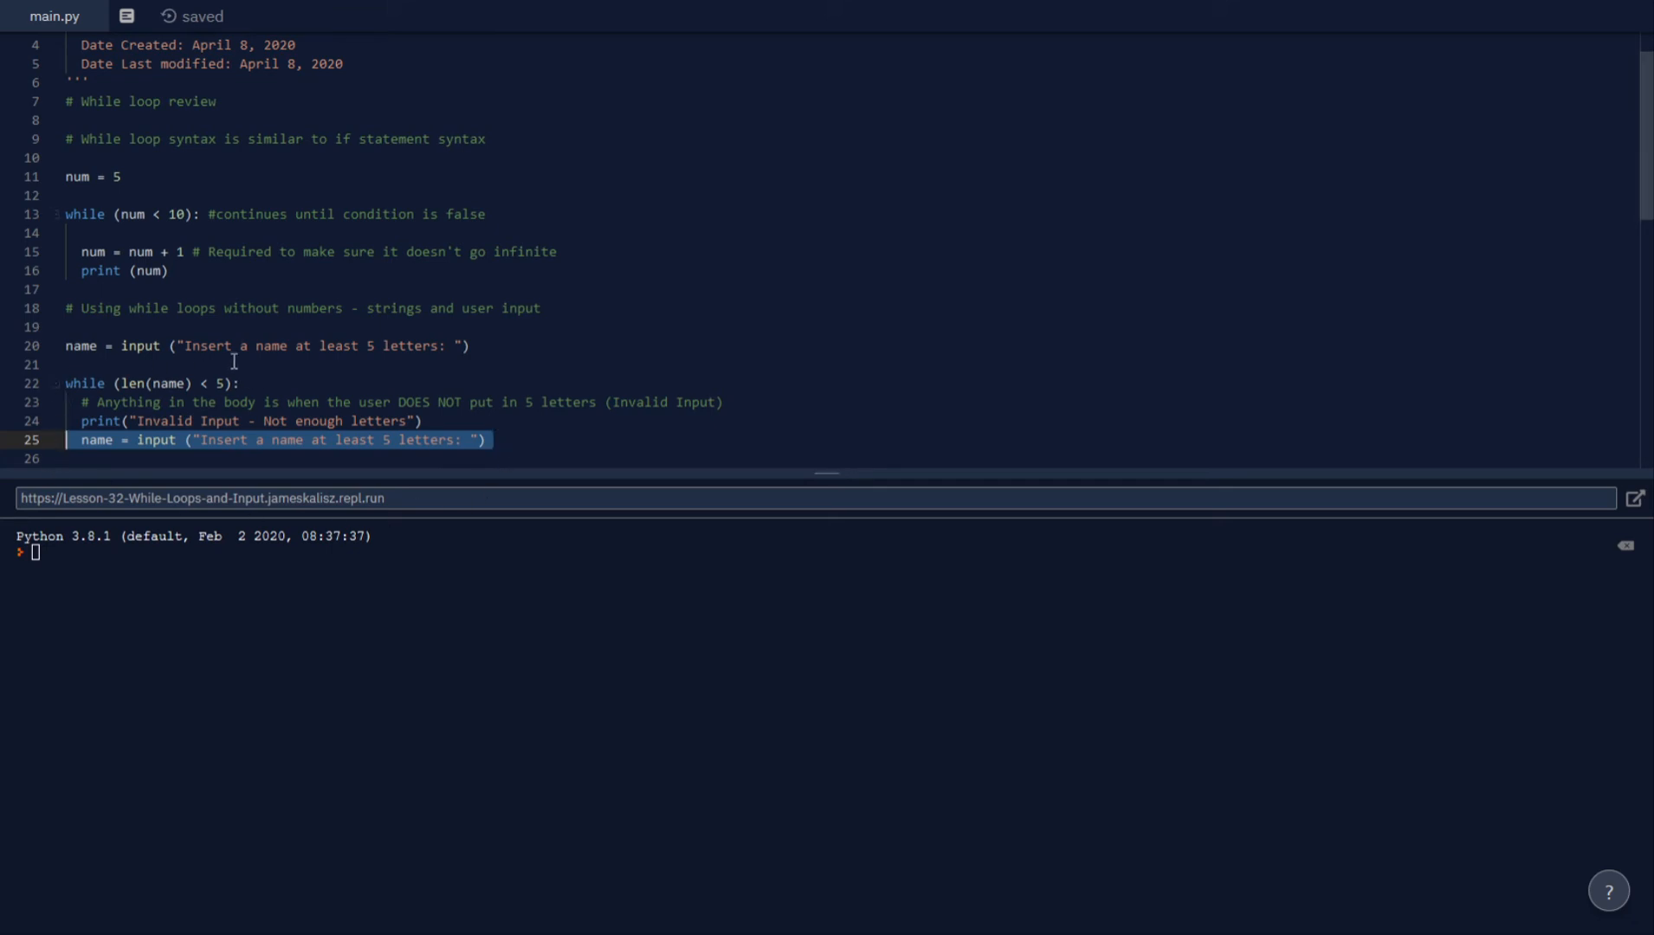
mouse_move(214, 454)
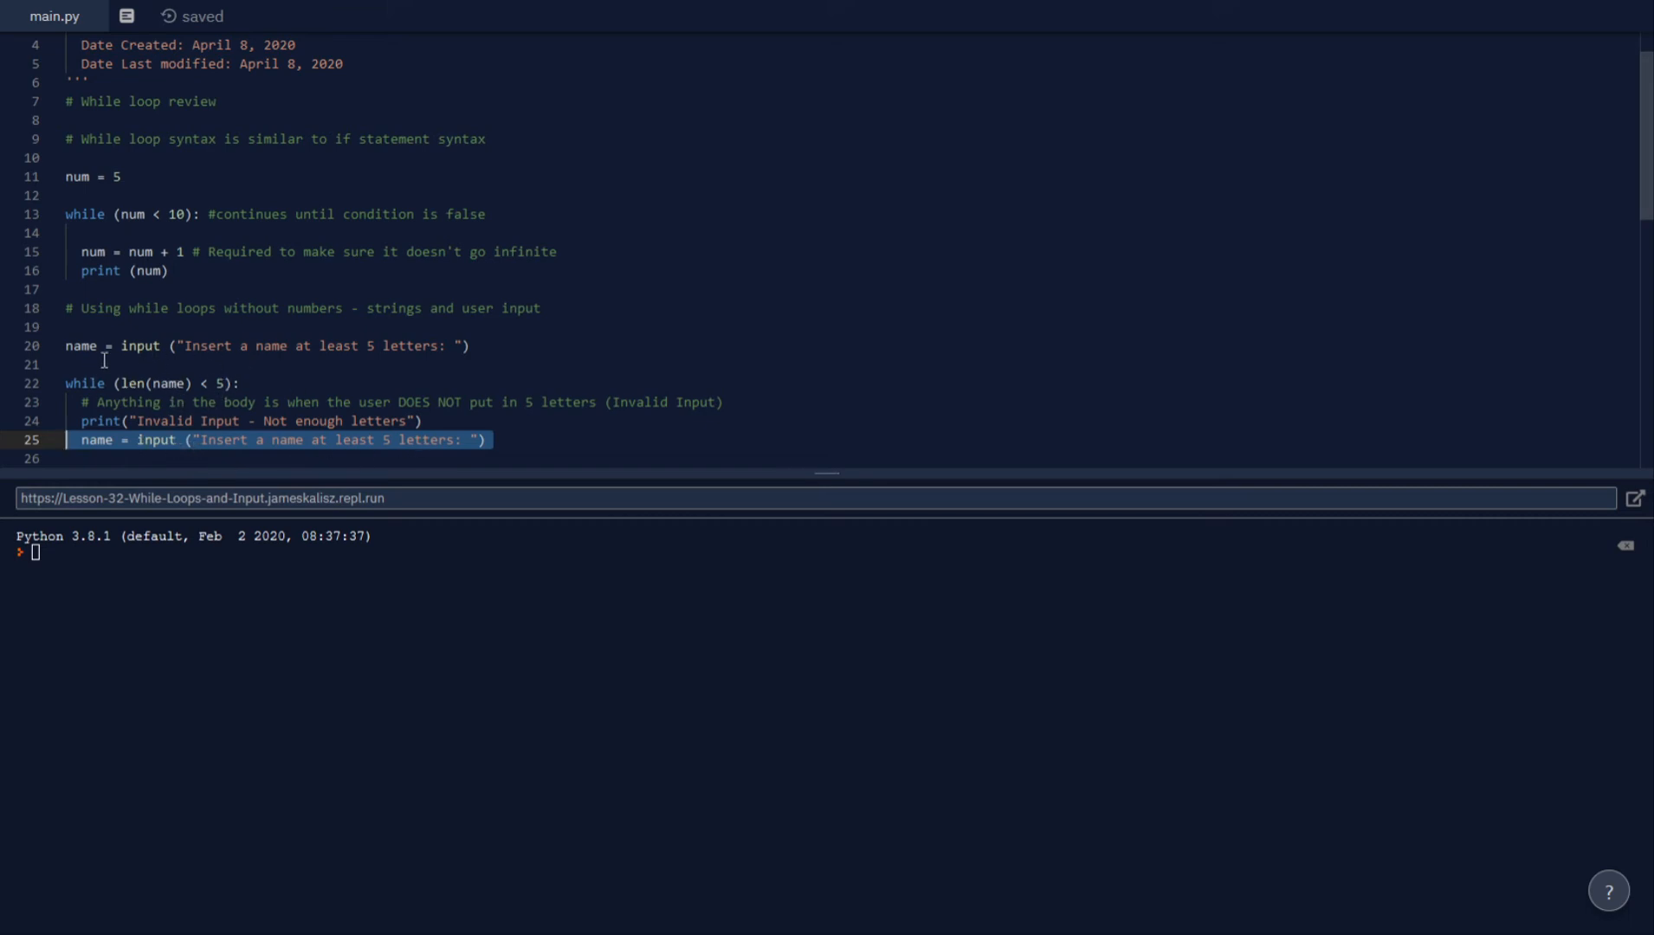
mouse_move(264, 426)
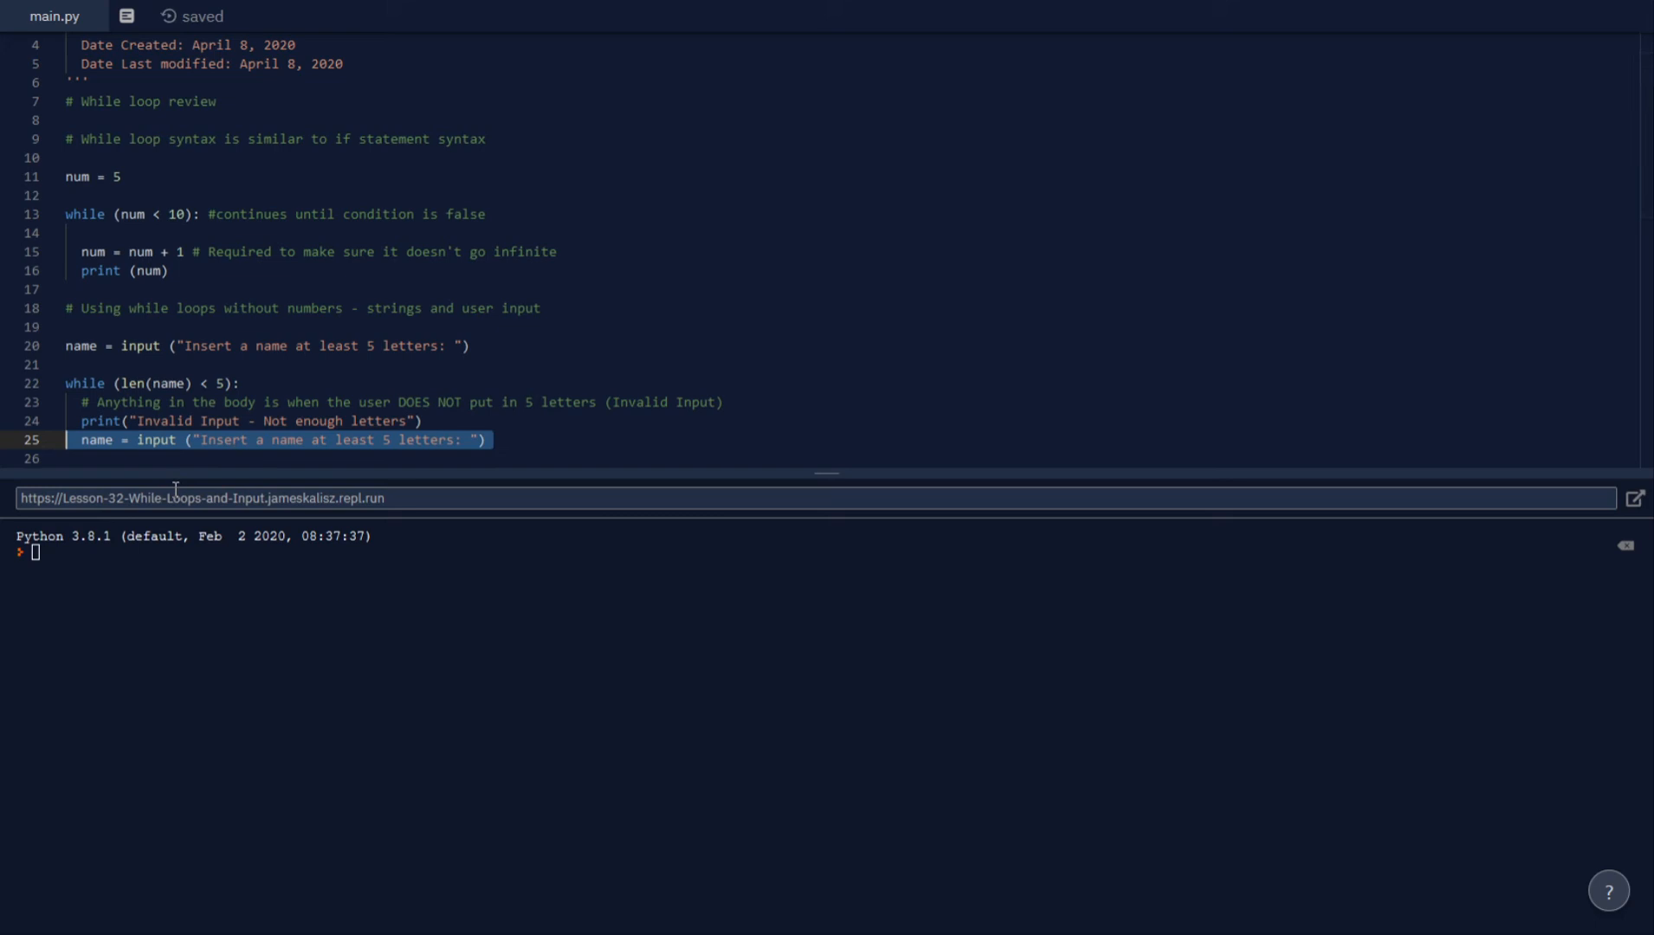
mouse_move(204, 390)
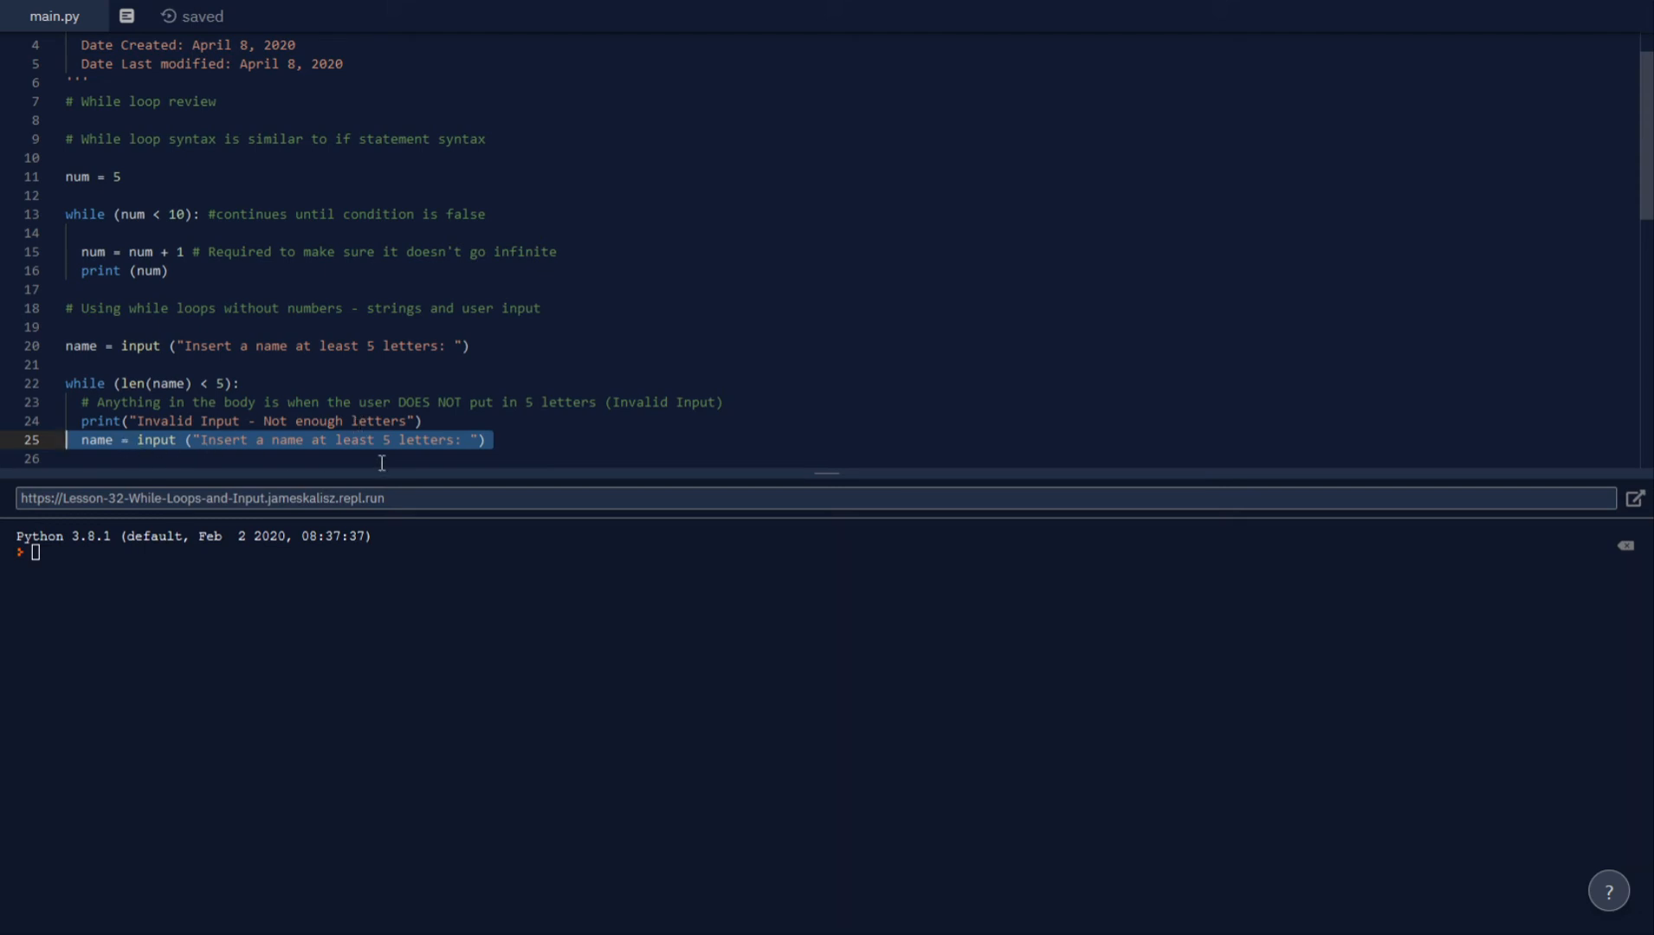
mouse_move(577, 443)
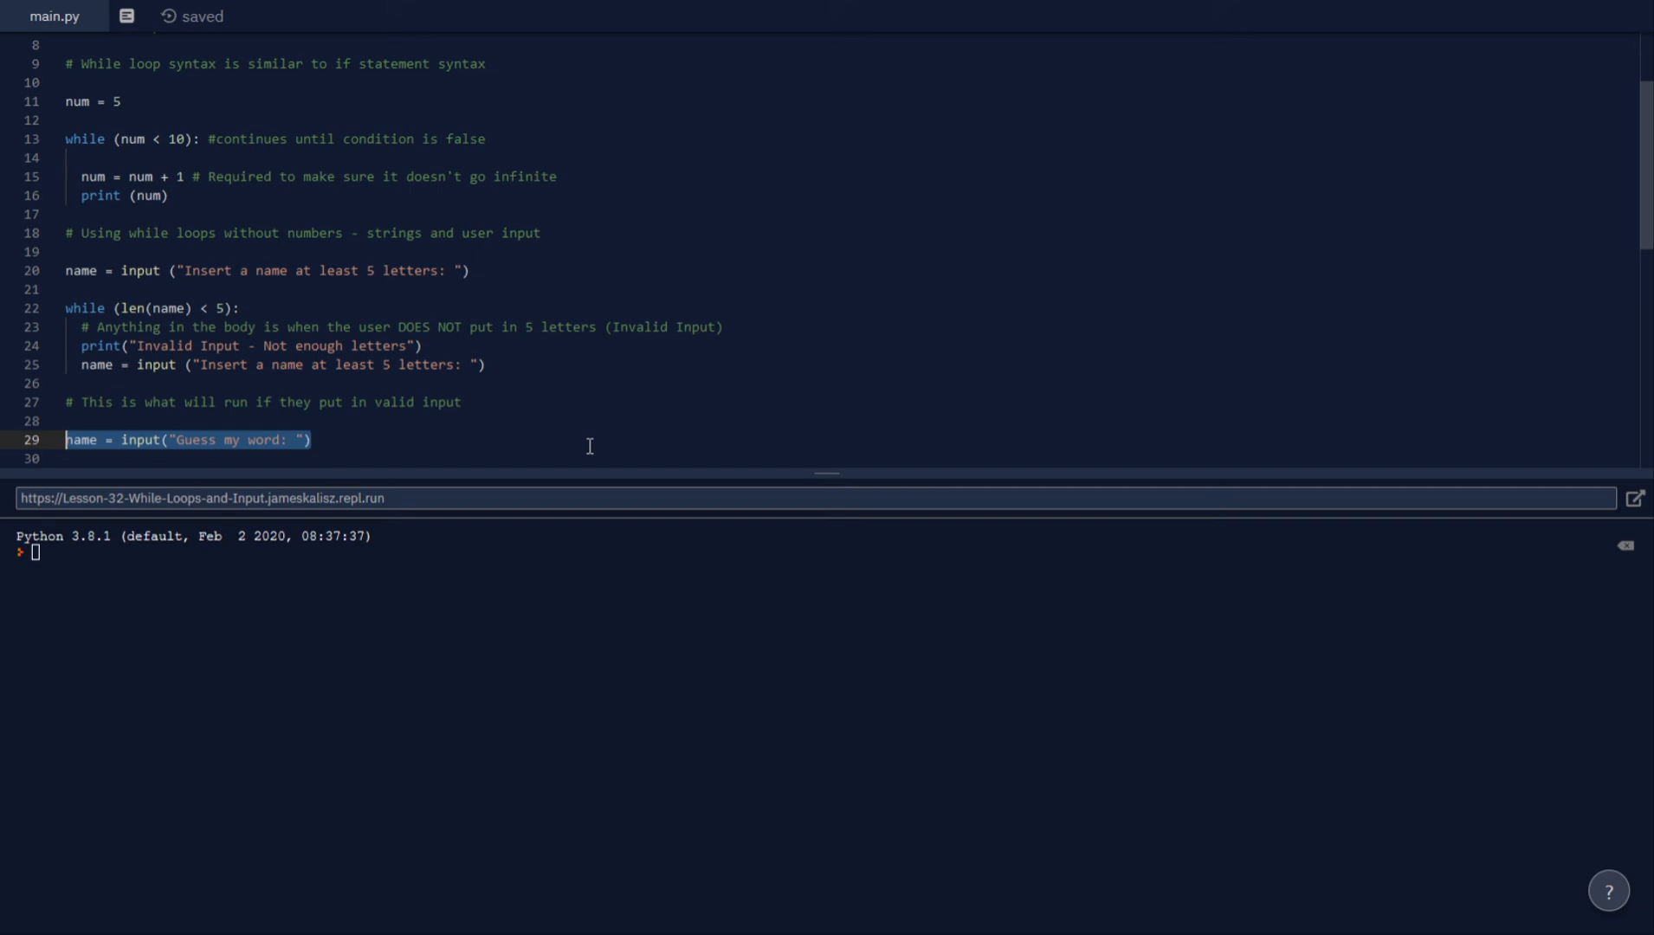
mouse_move(598, 449)
type("while (name != \"bacon\"):")
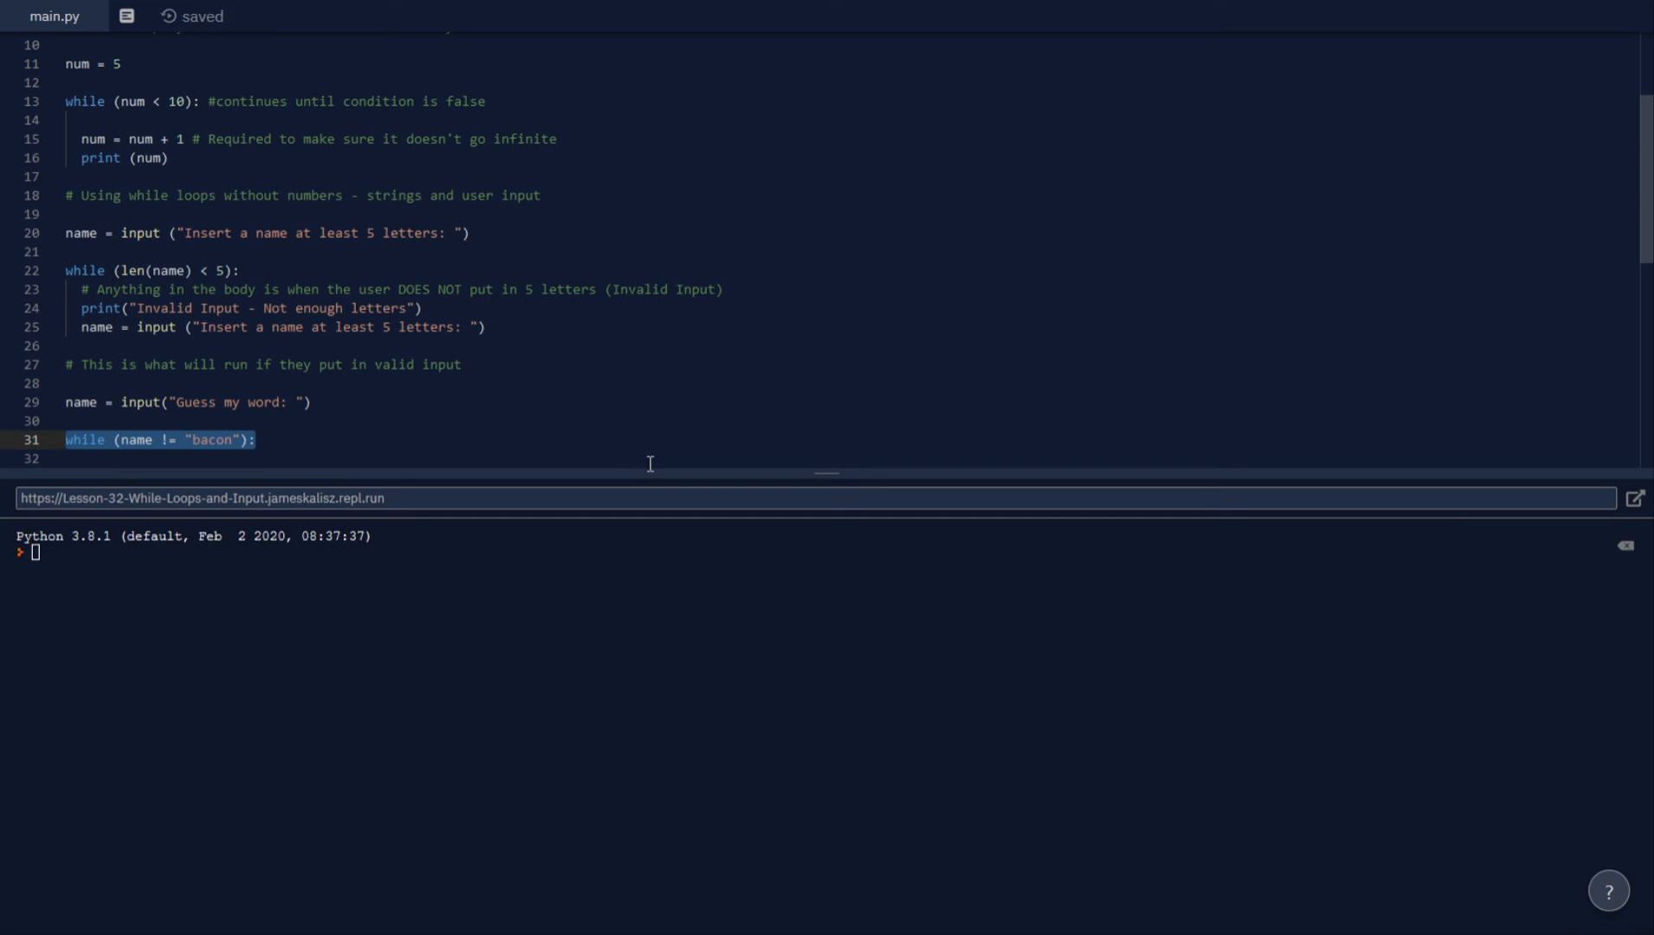
mouse_move(656, 464)
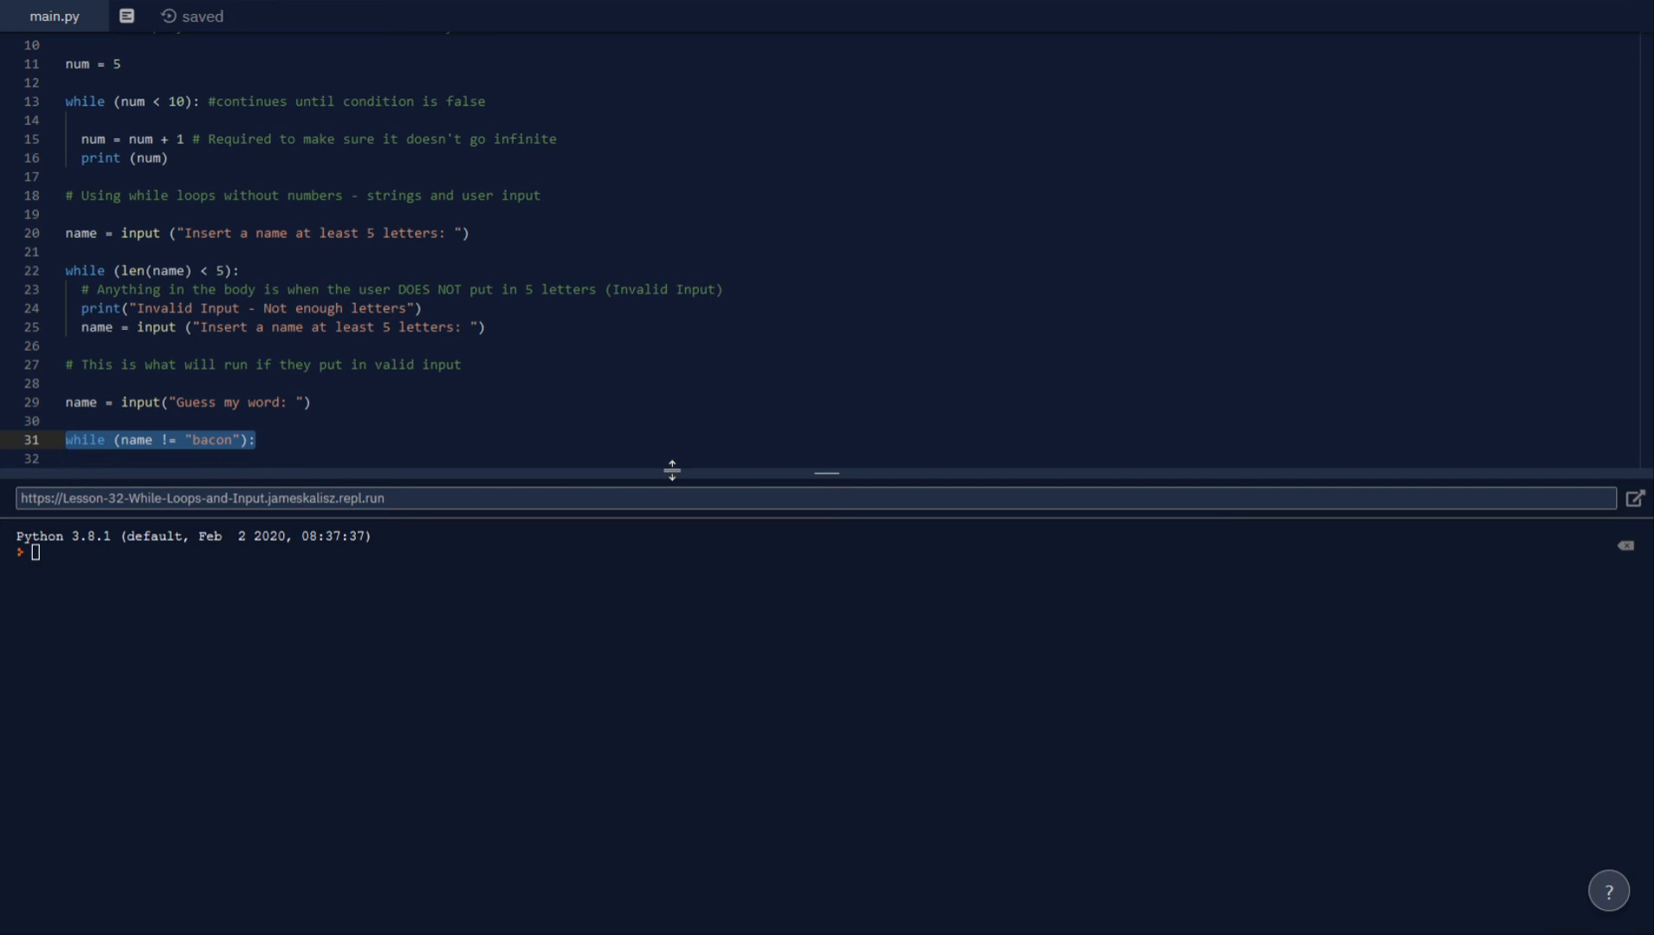
Step: Comment that the condition is the OPPOSITE of the desired input and that error message and re-asking go inside the loop
type("#Always use a condition that is the OPPOSITE of what you want the user to type")
left_click(287, 459)
type("name = input (\"Incorrect. Please try again: ")
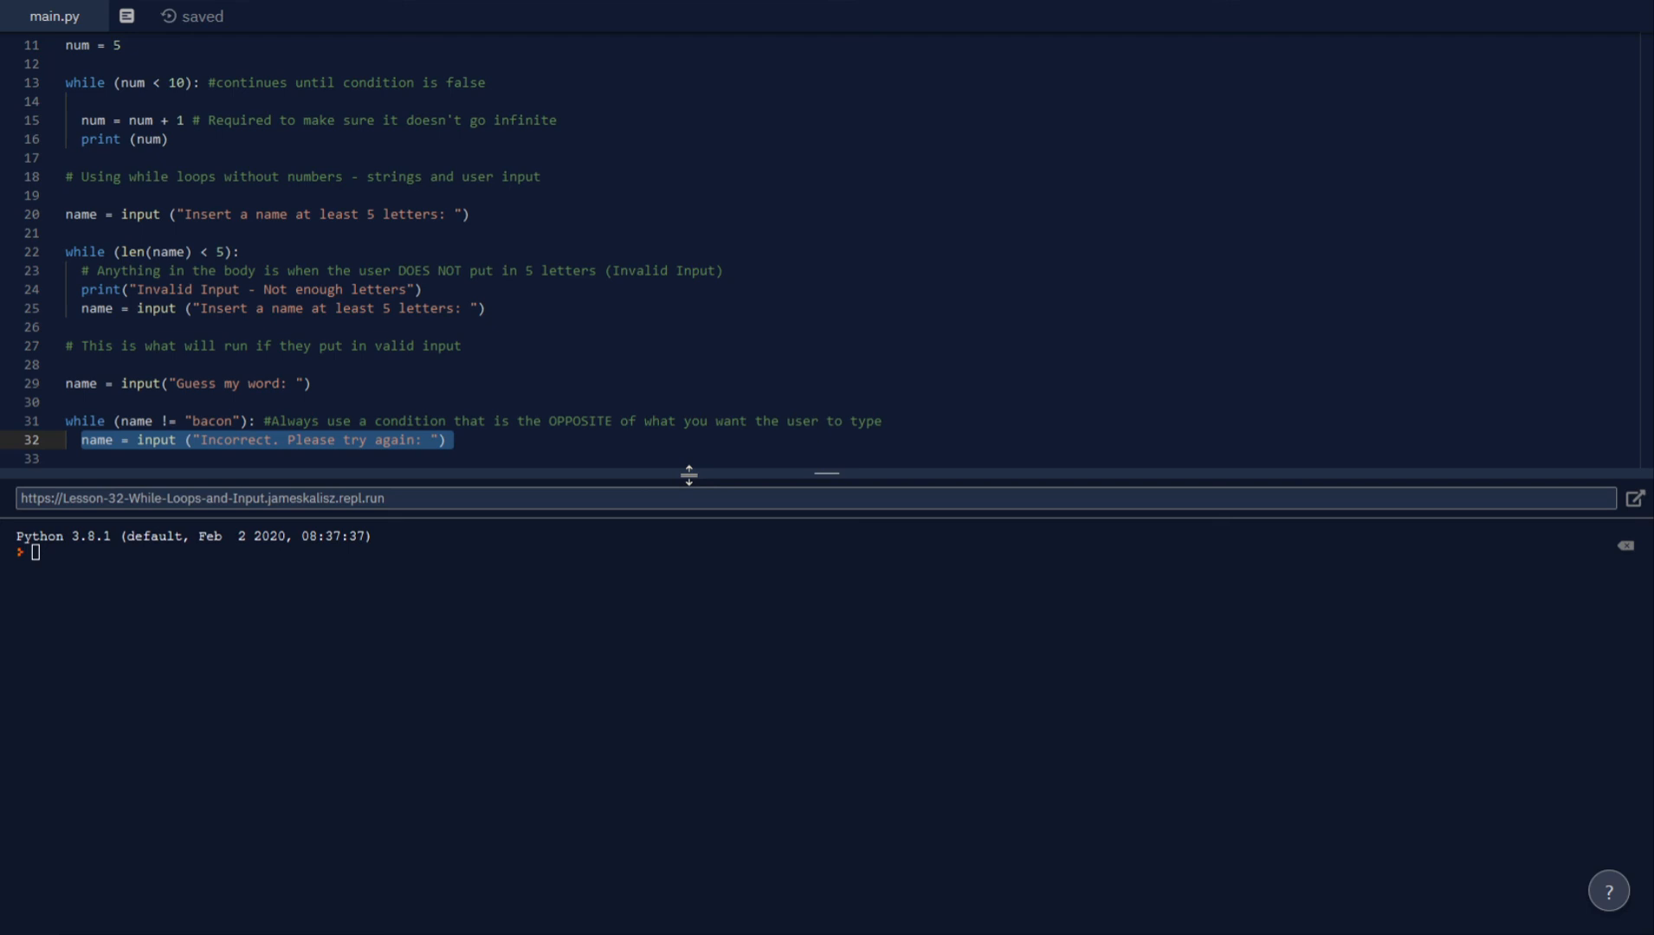
type("#Error message and asking again goes inside the while loop")
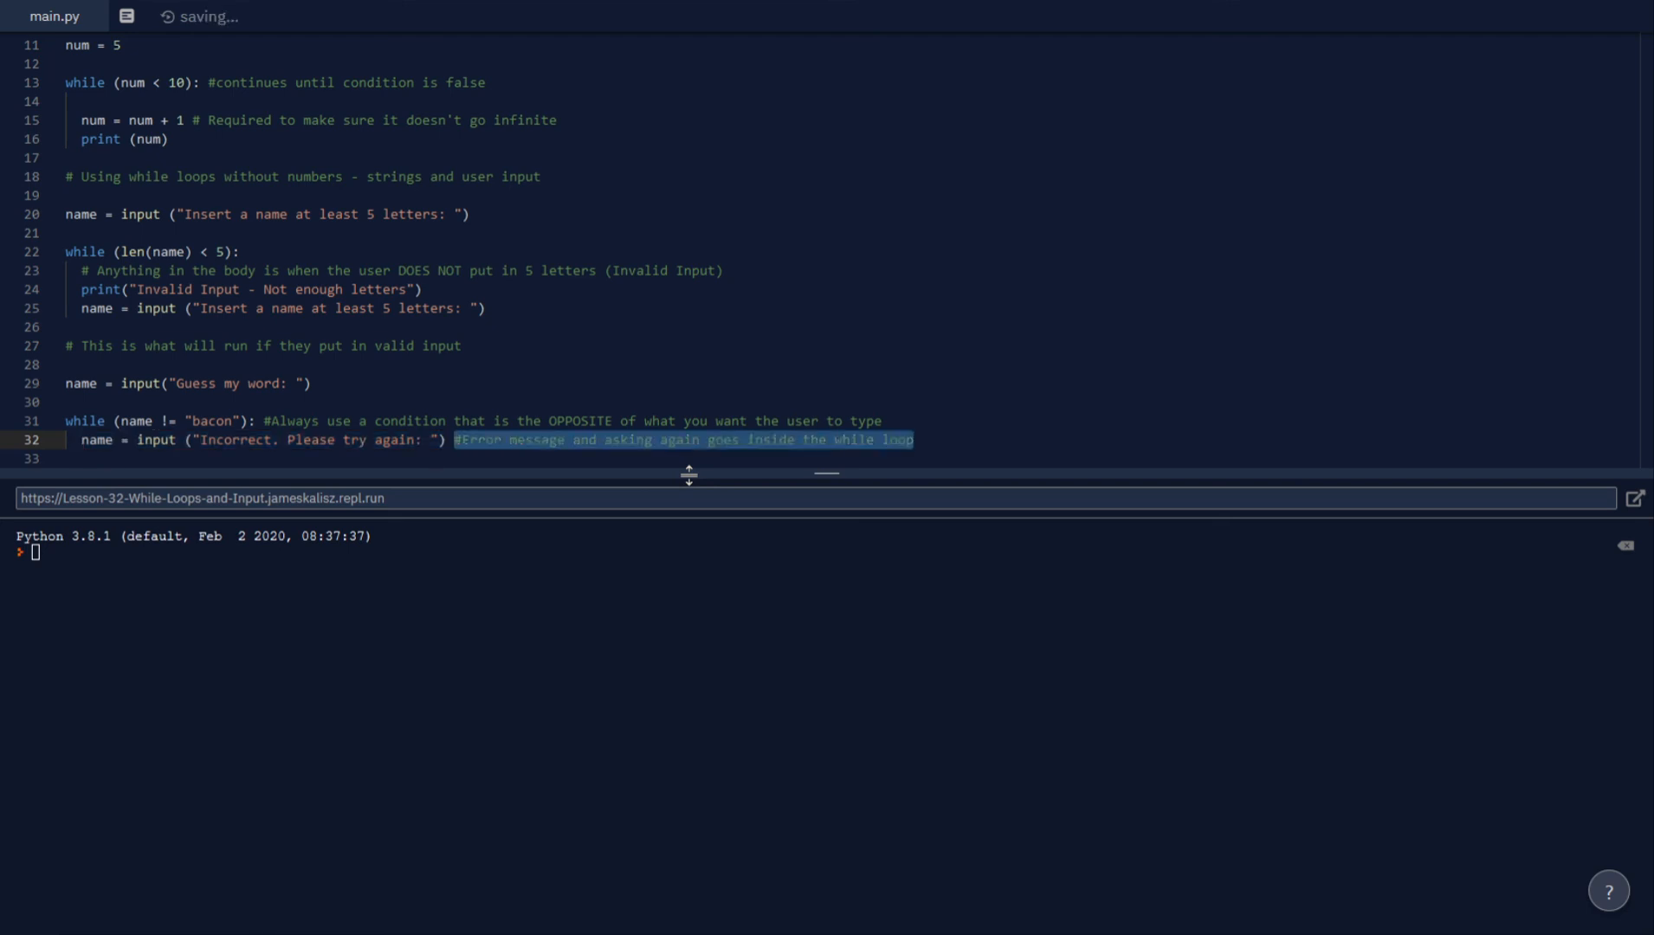